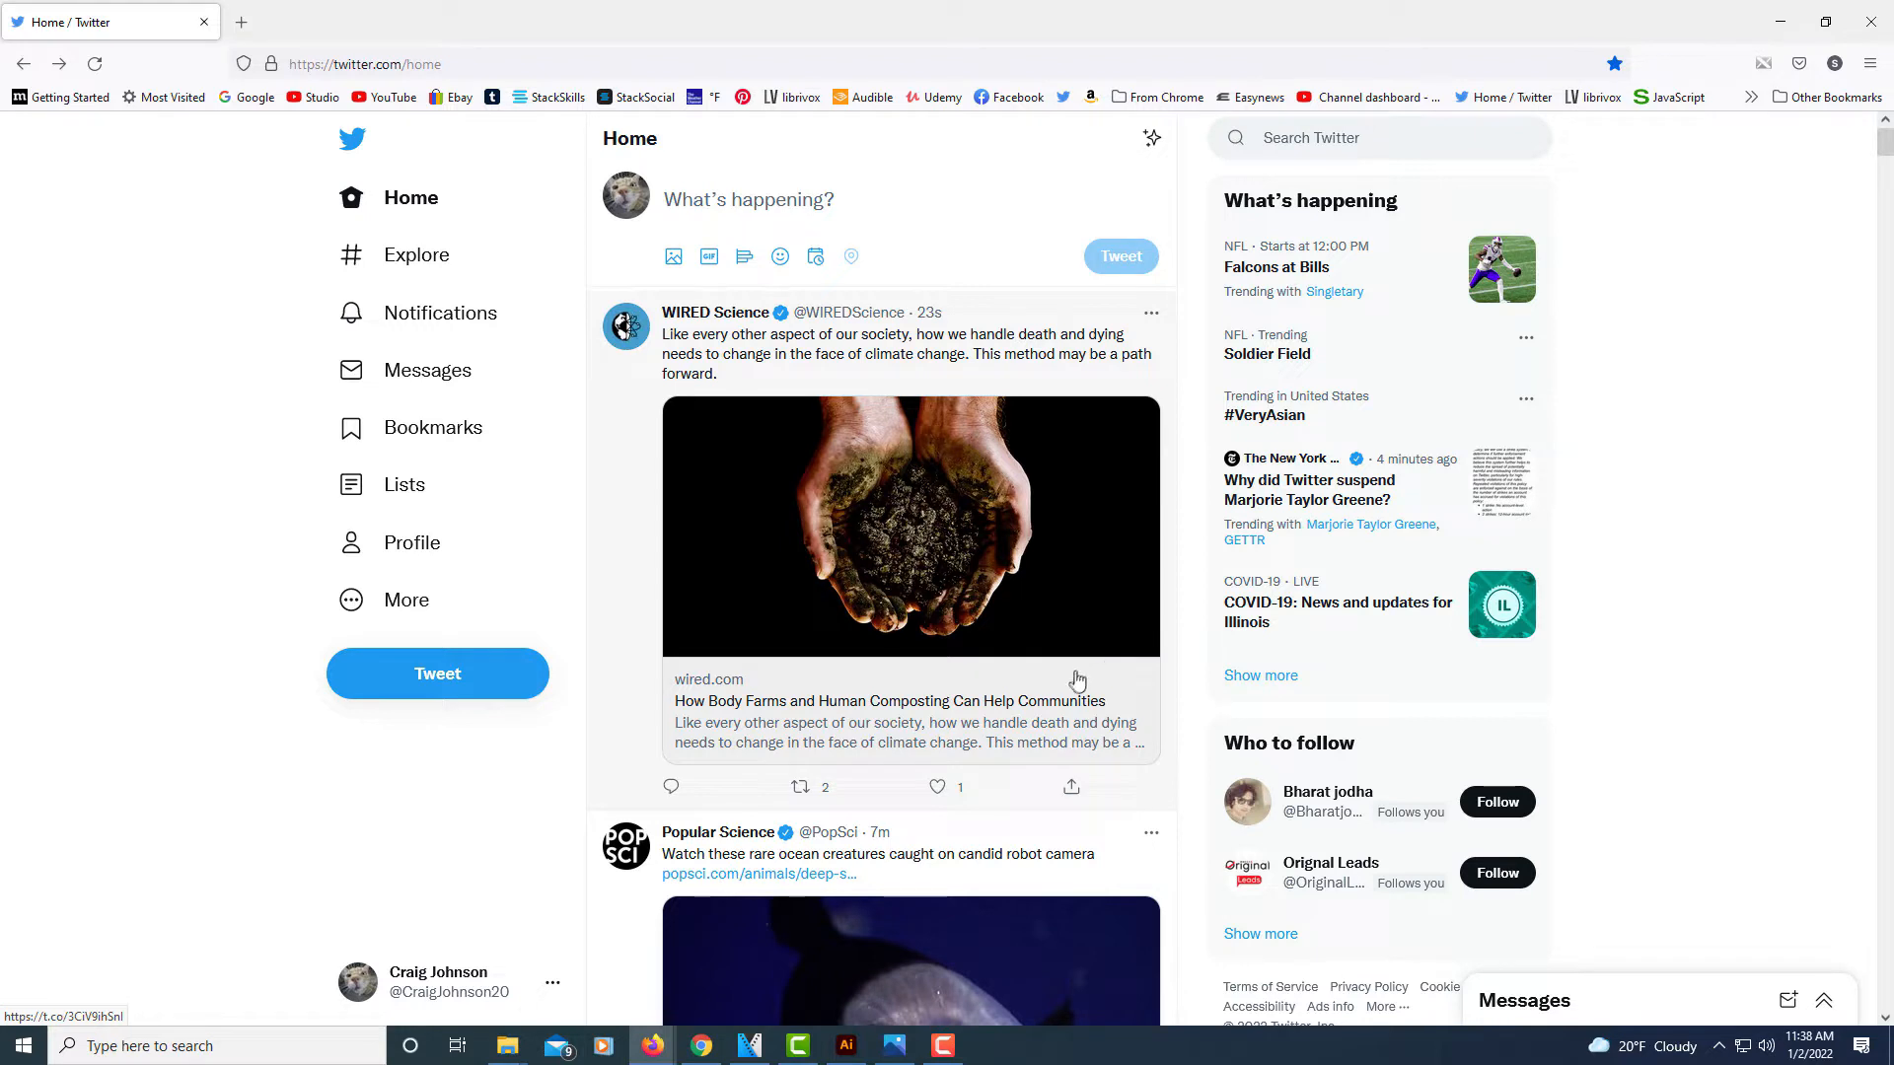
pyautogui.moveTo(1278, 818)
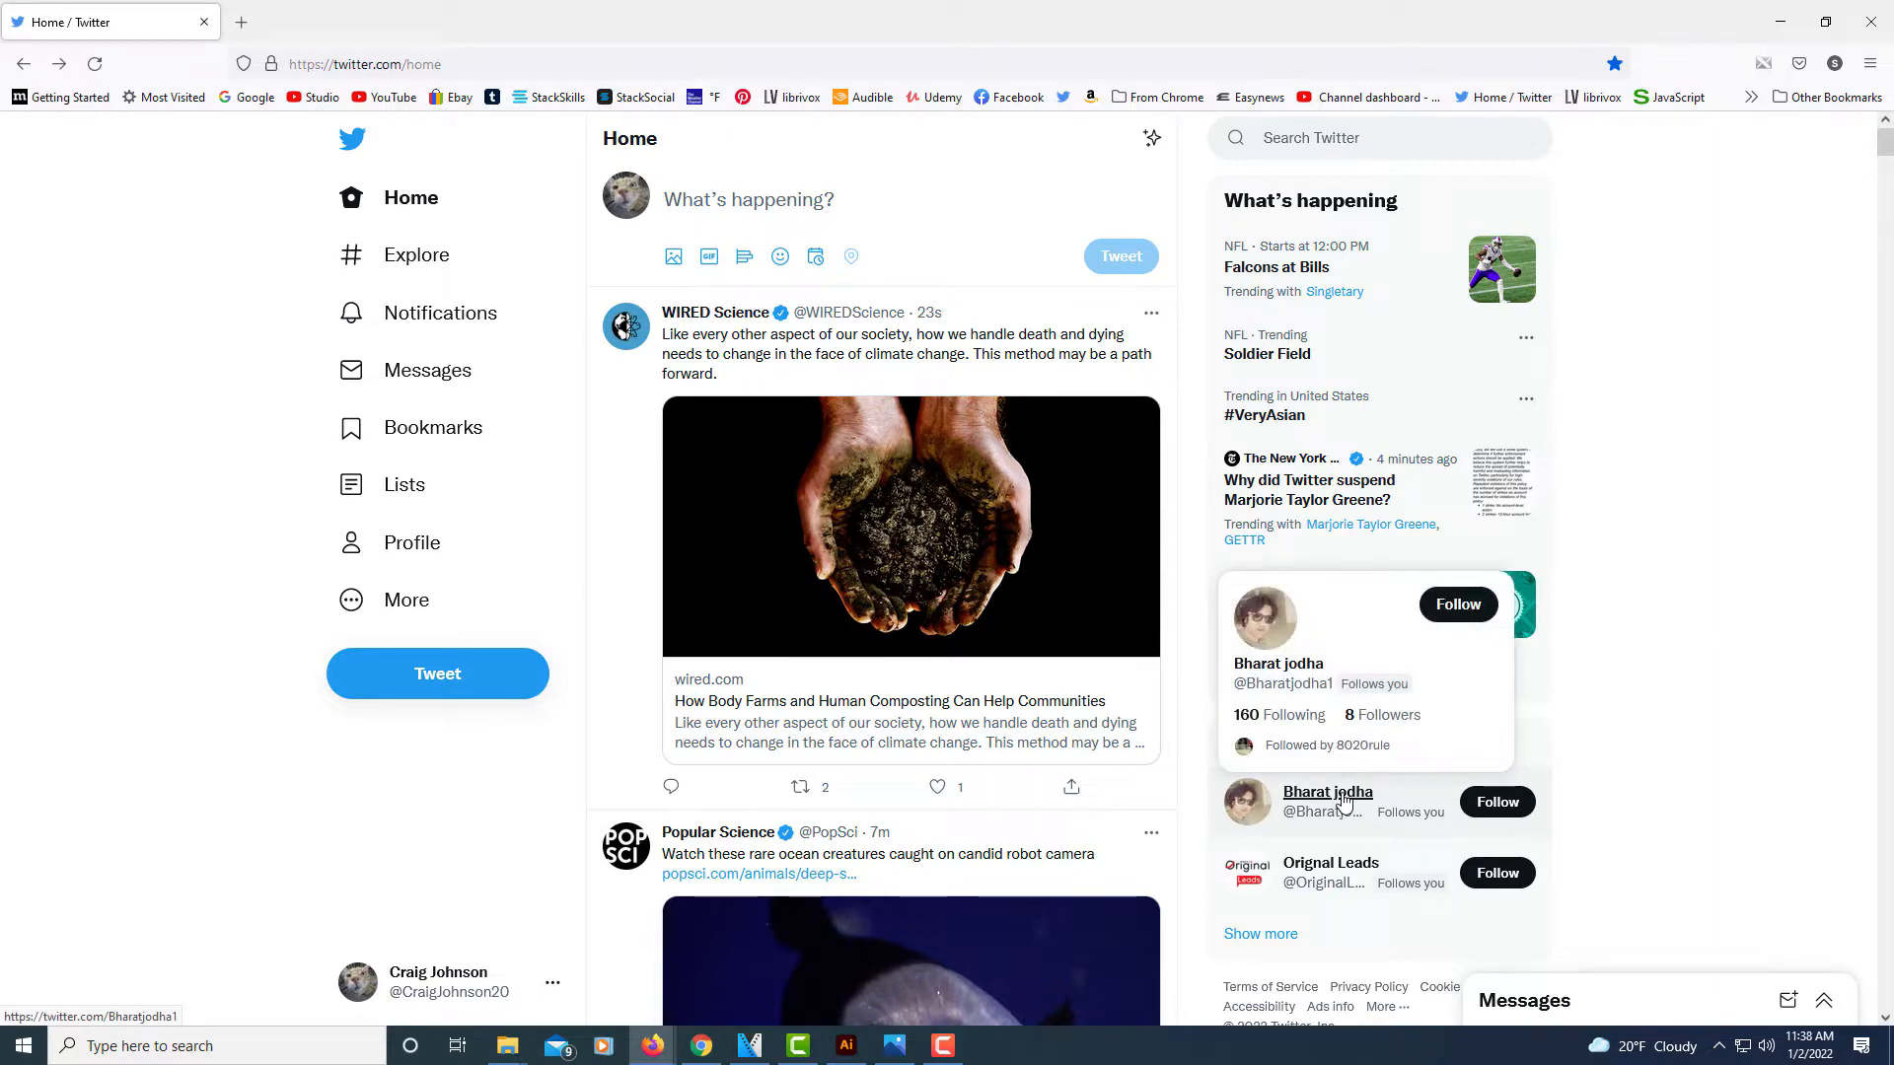
pyautogui.click(1328, 791)
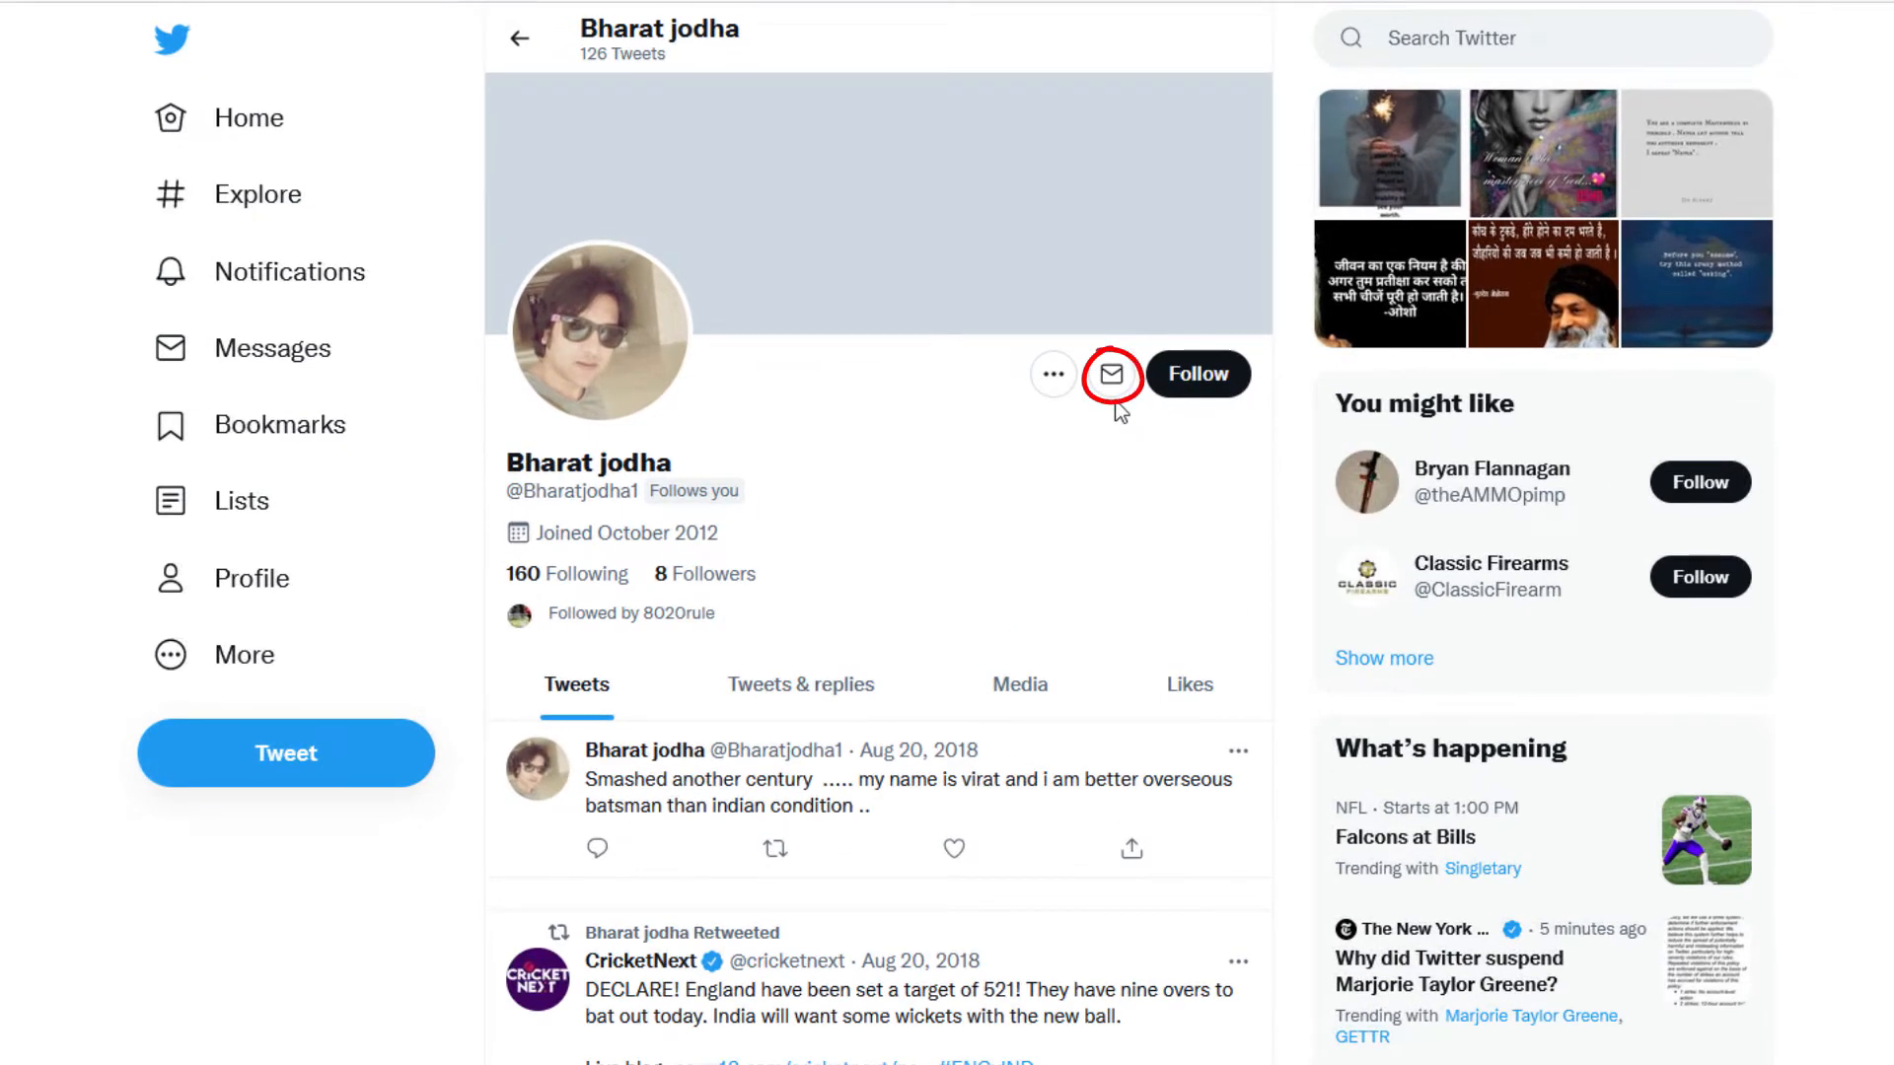
pyautogui.moveTo(1107, 375)
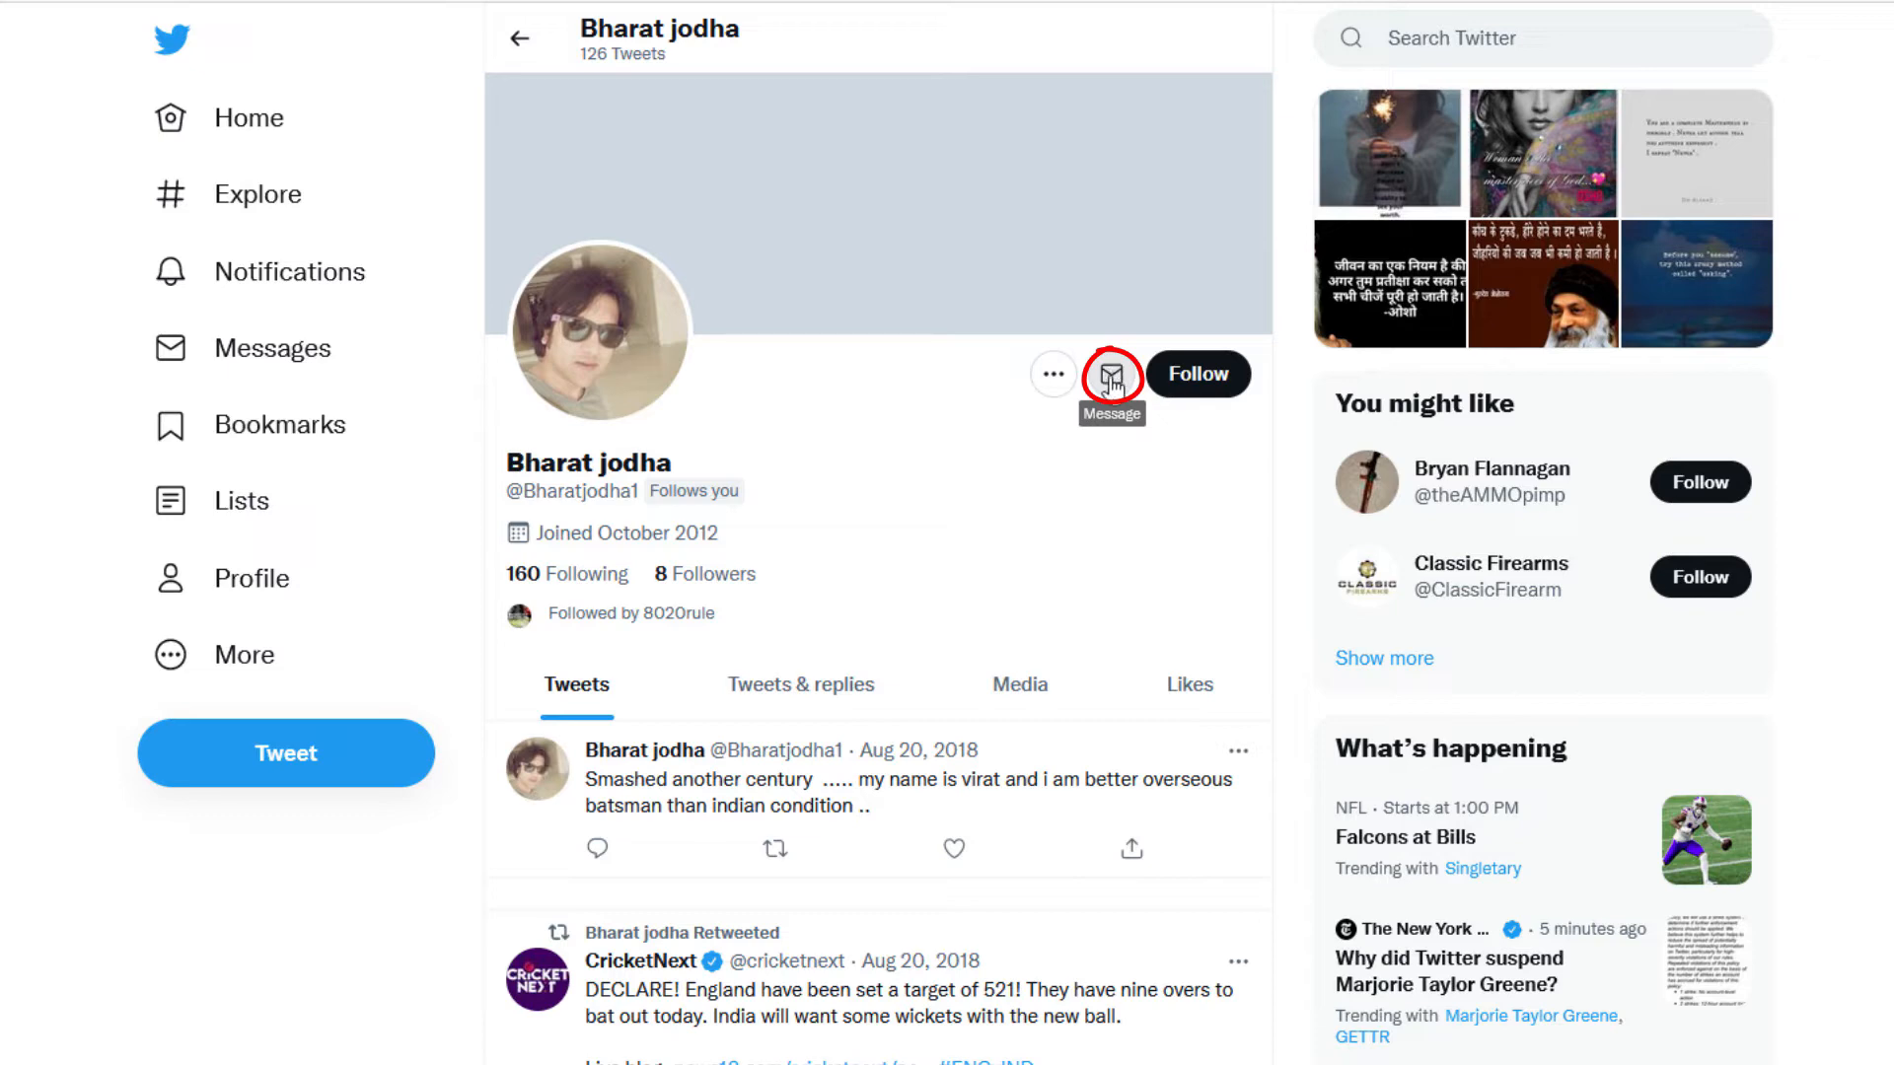
pyautogui.click(1109, 373)
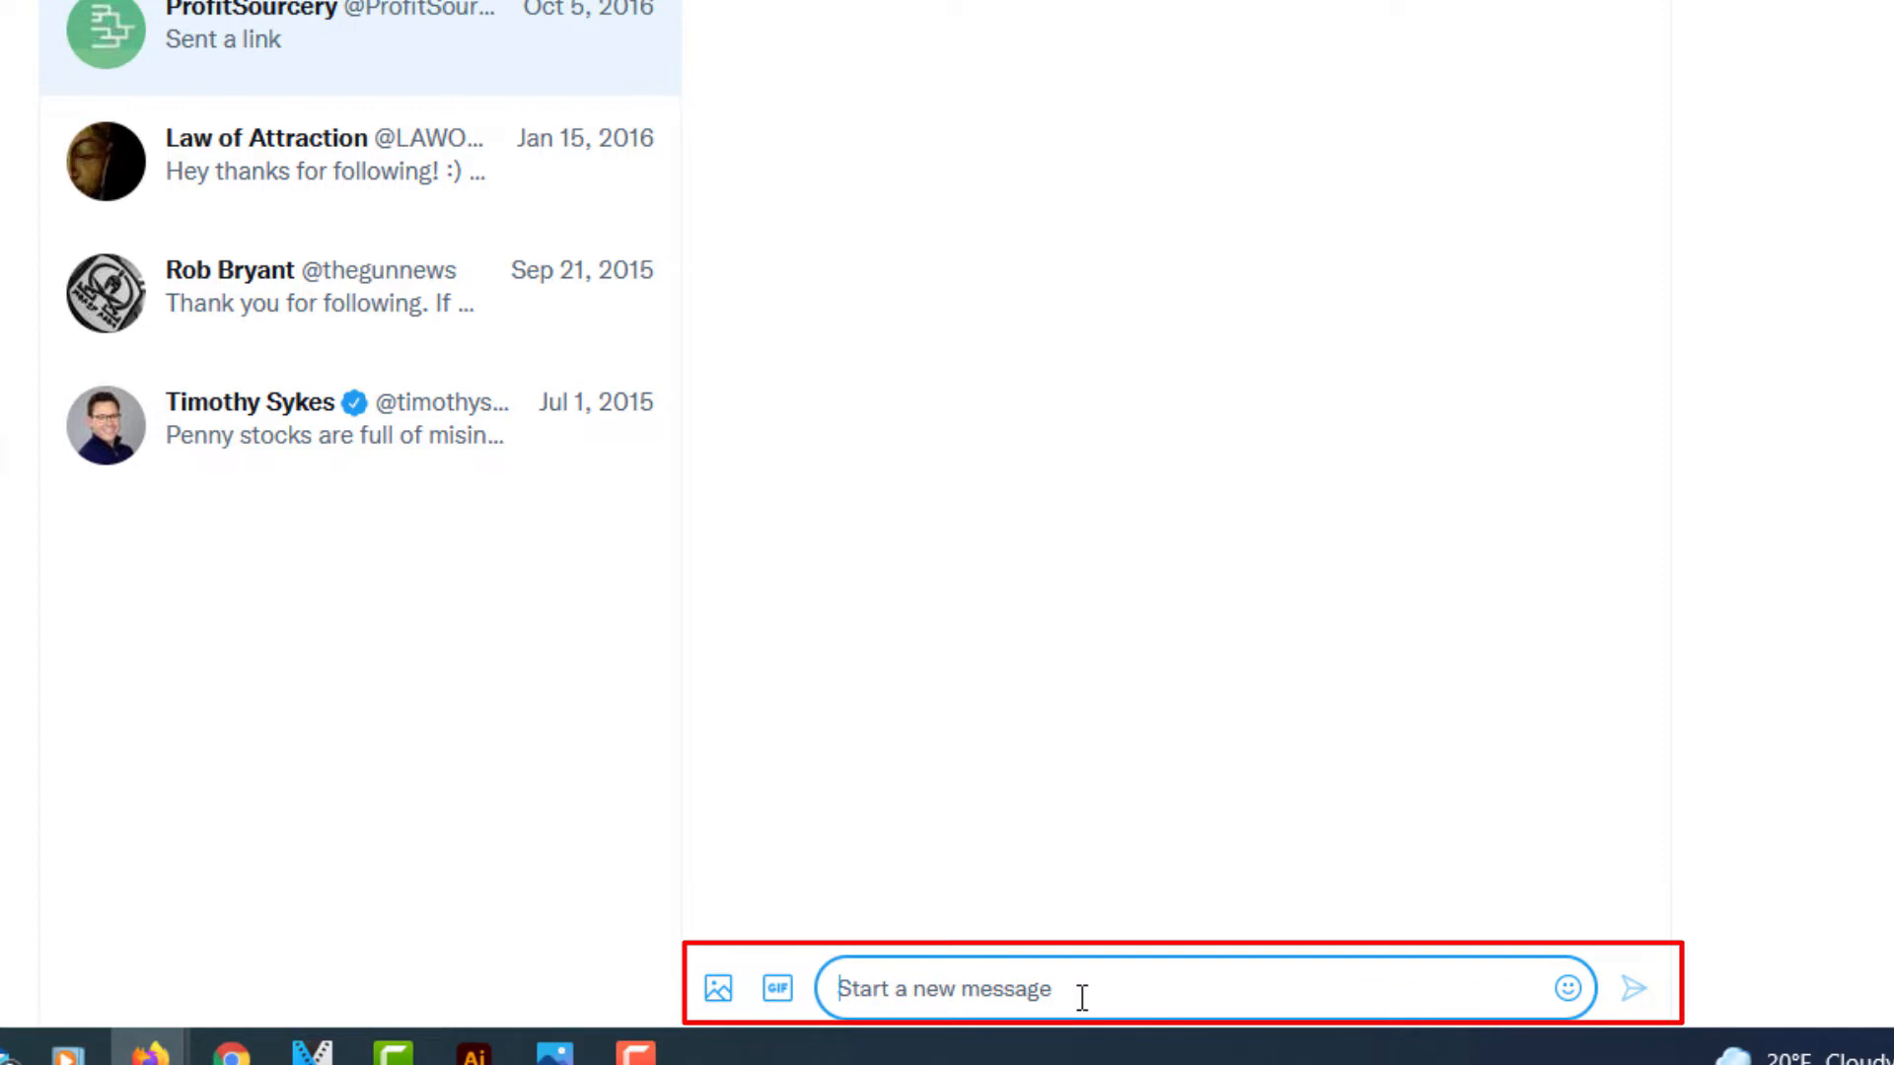
pyautogui.write('jhkjh hjohoj')
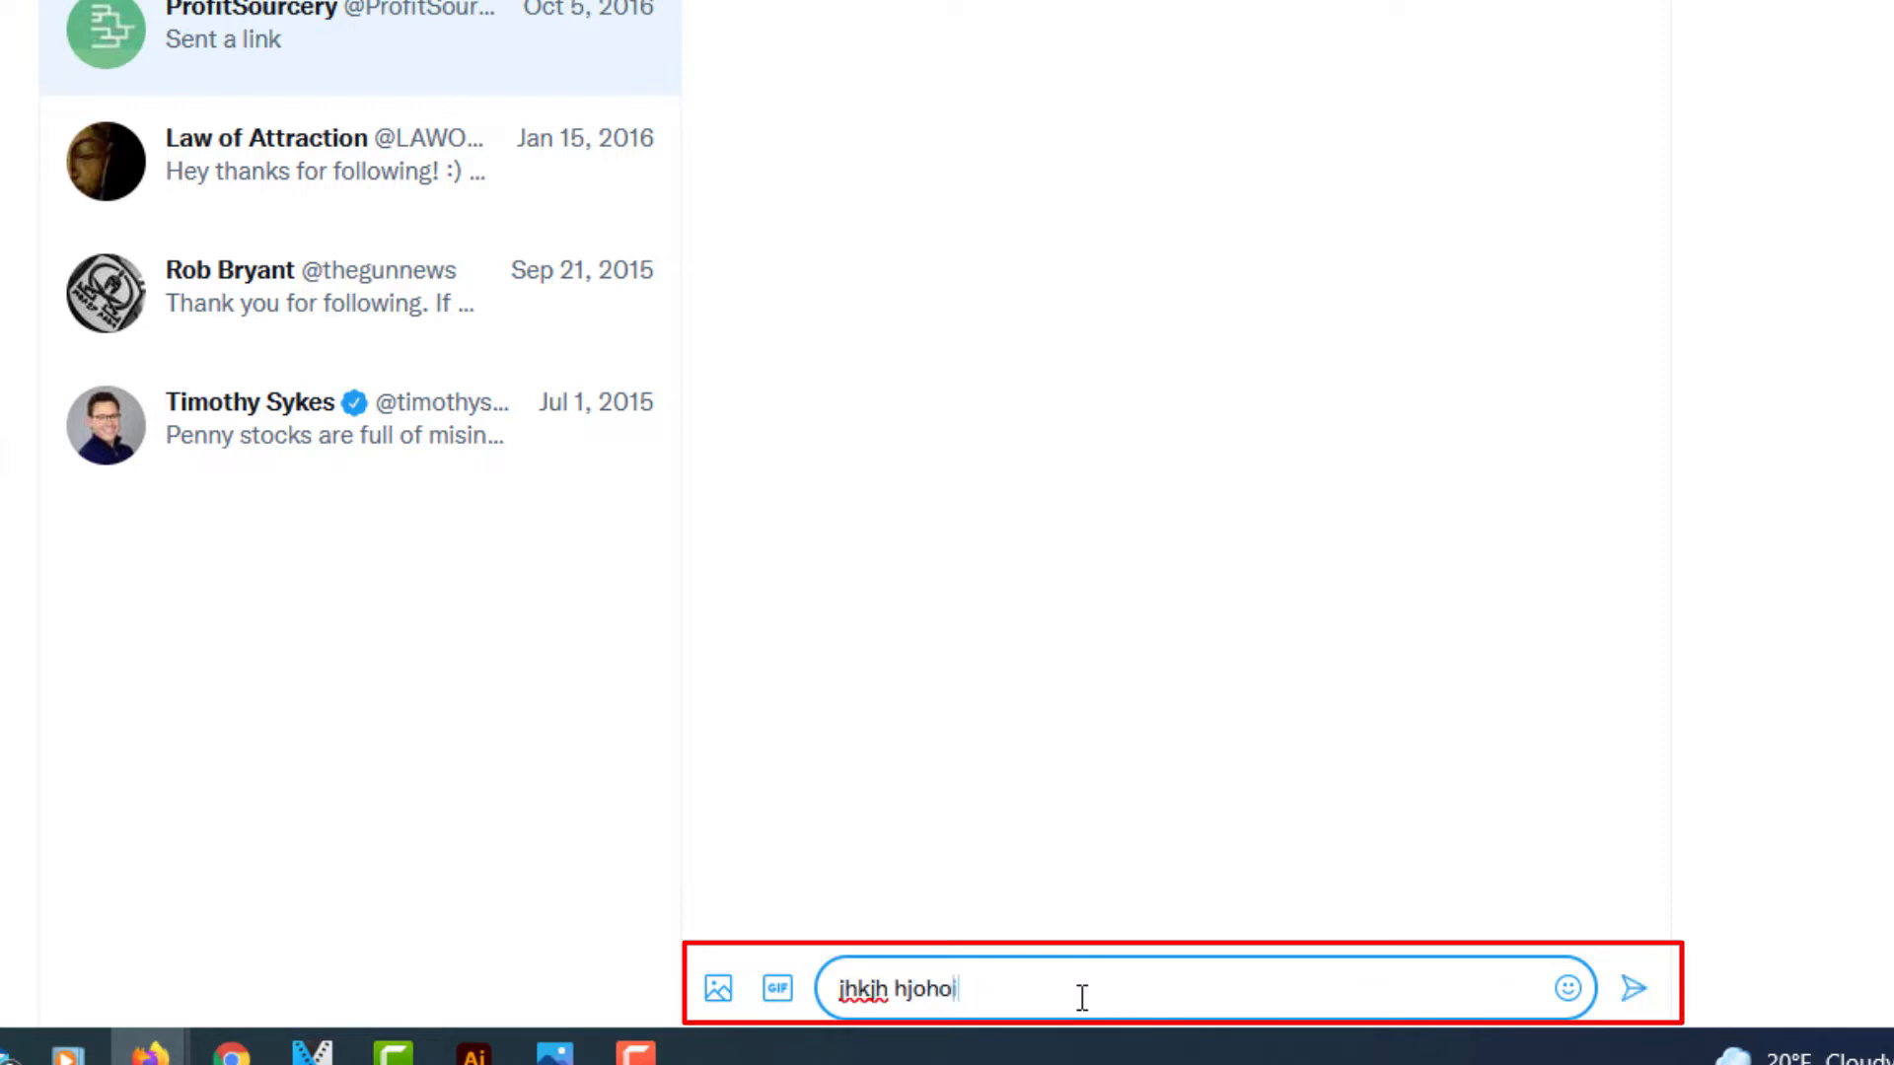
pyautogui.write('hiohih')
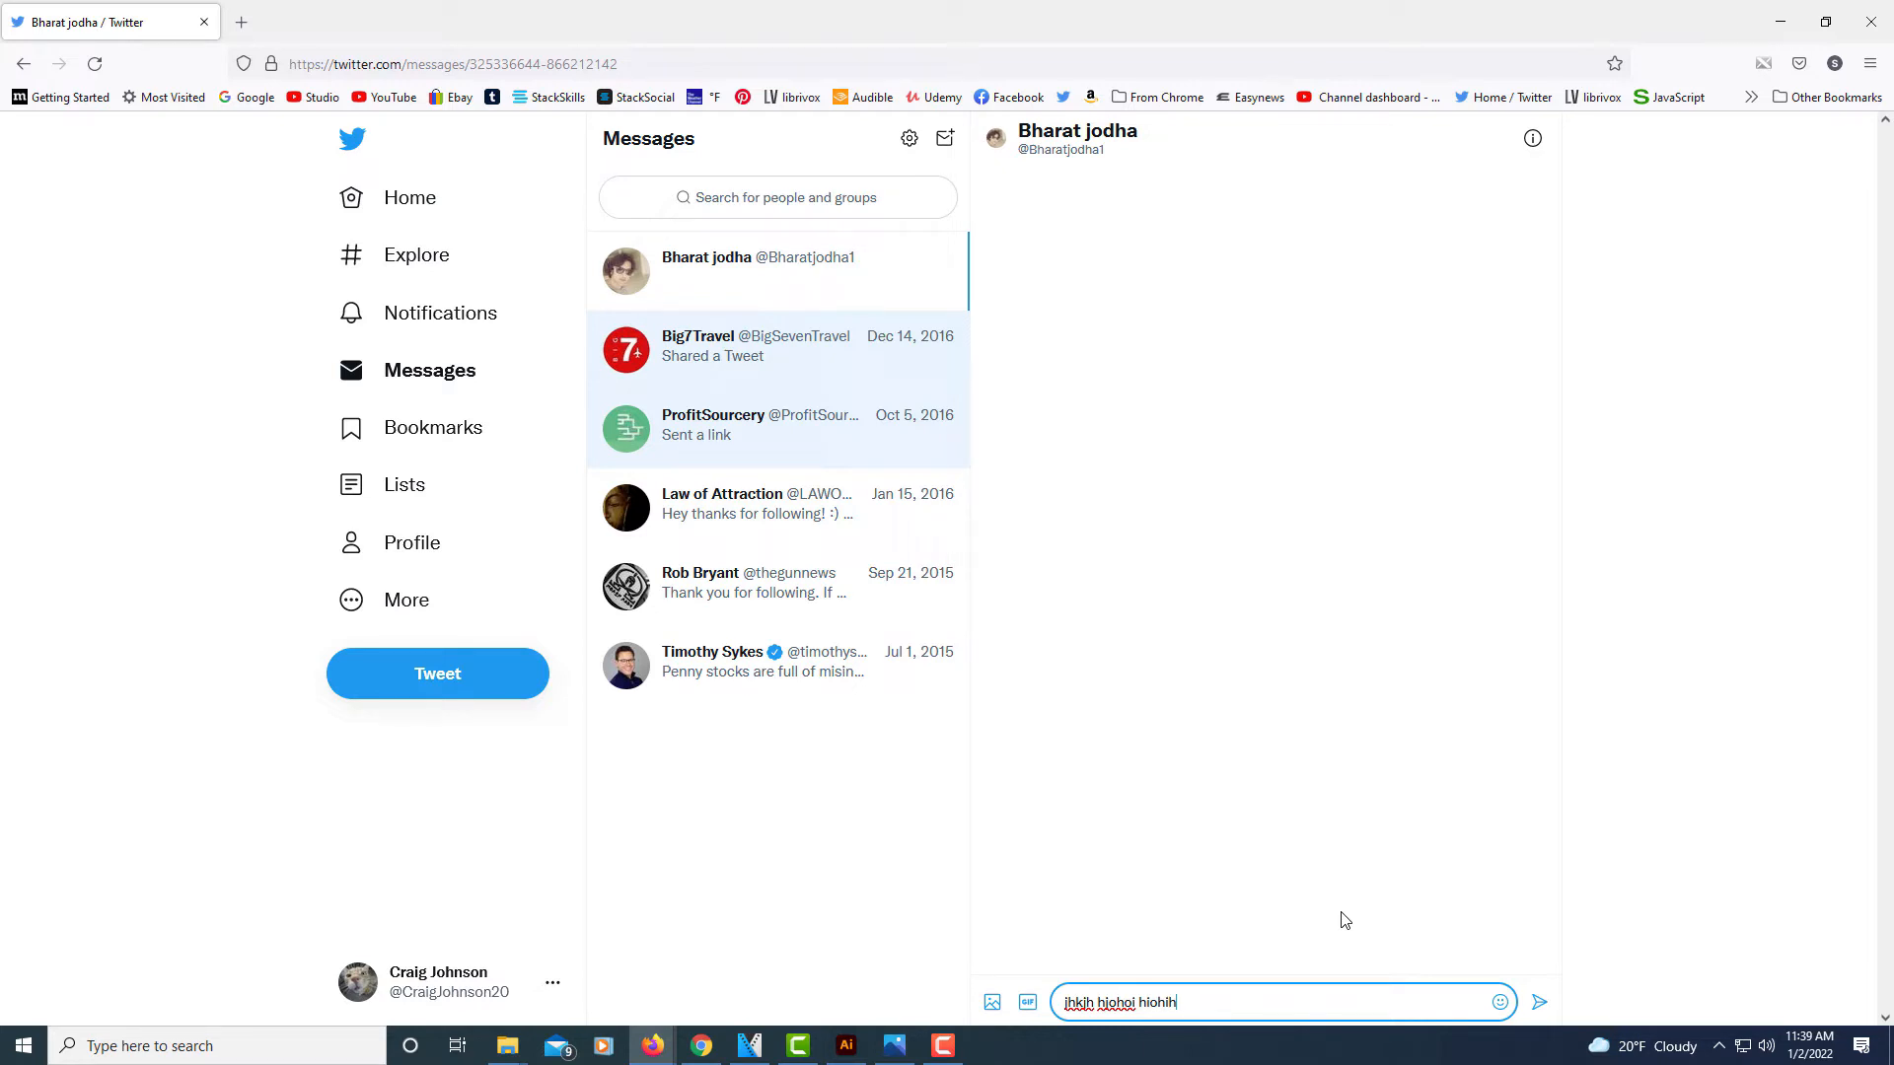
pyautogui.moveTo(1217, 740)
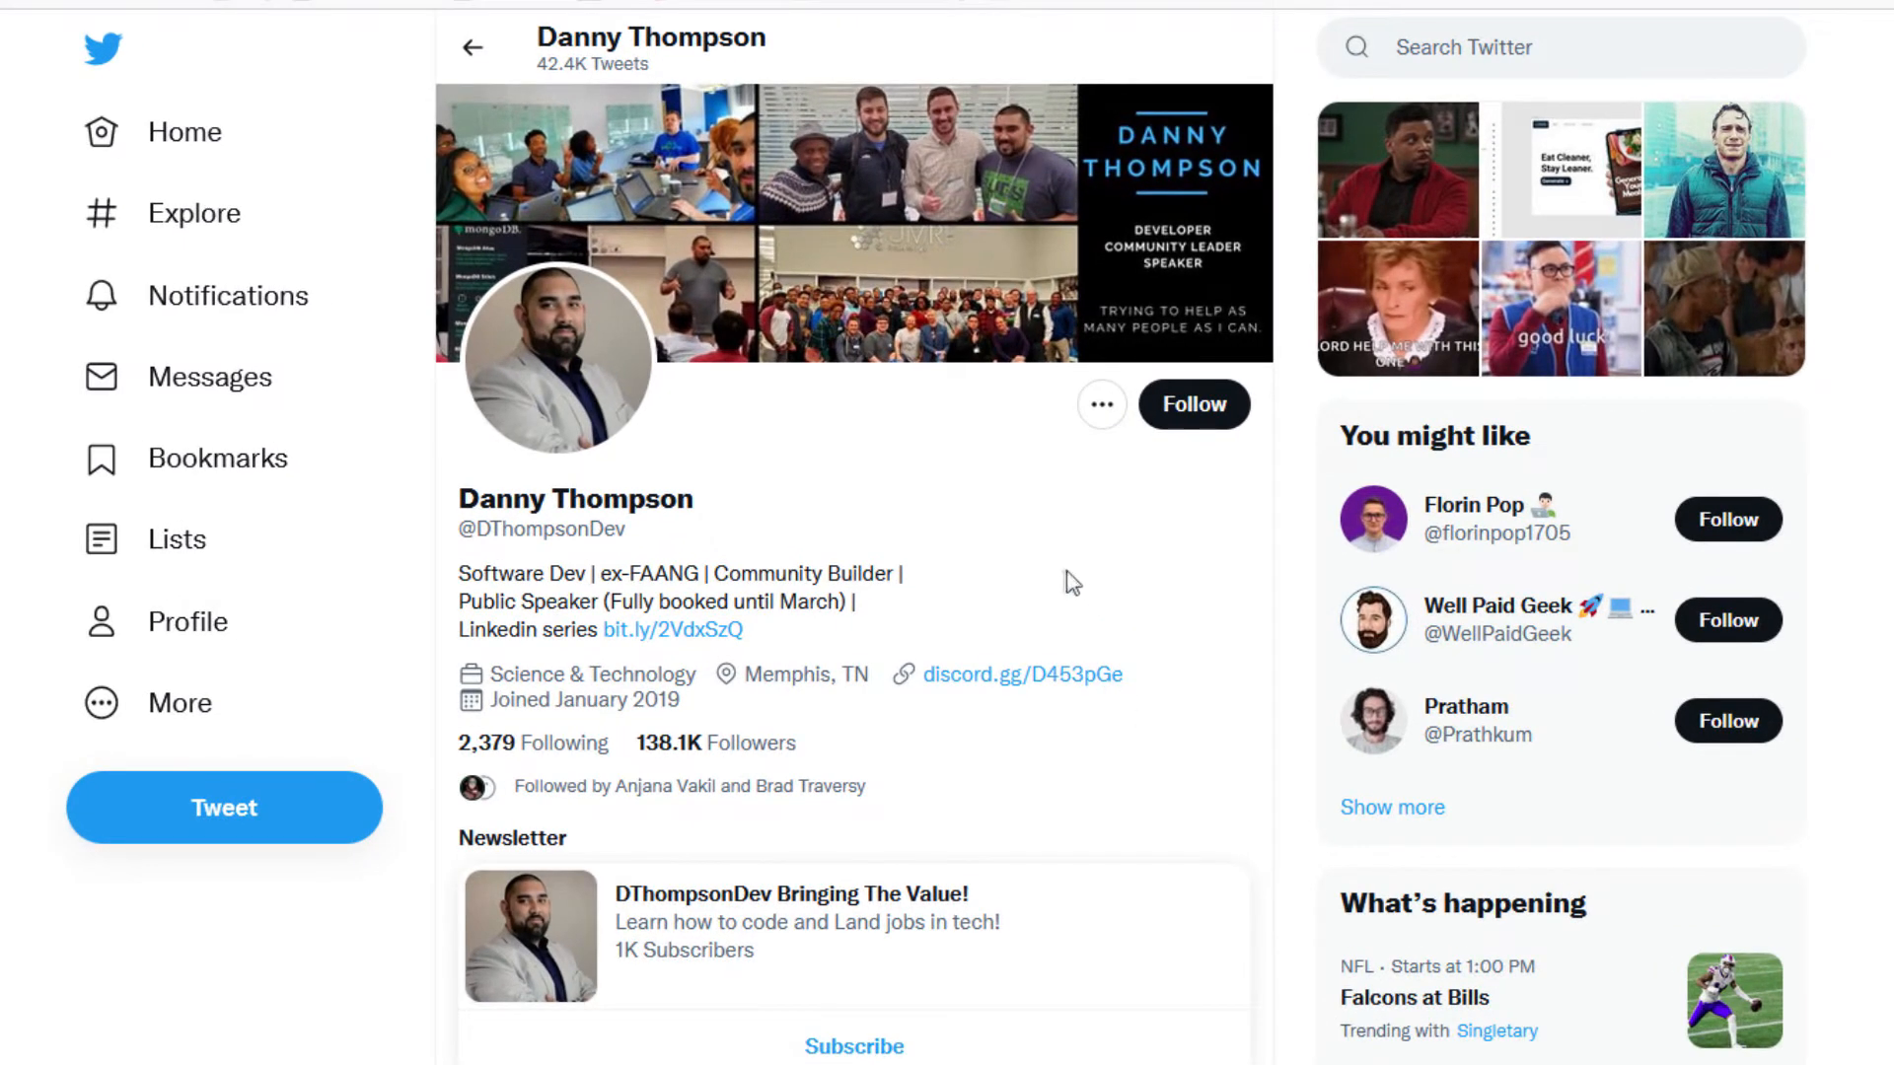
pyautogui.moveTo(1088, 477)
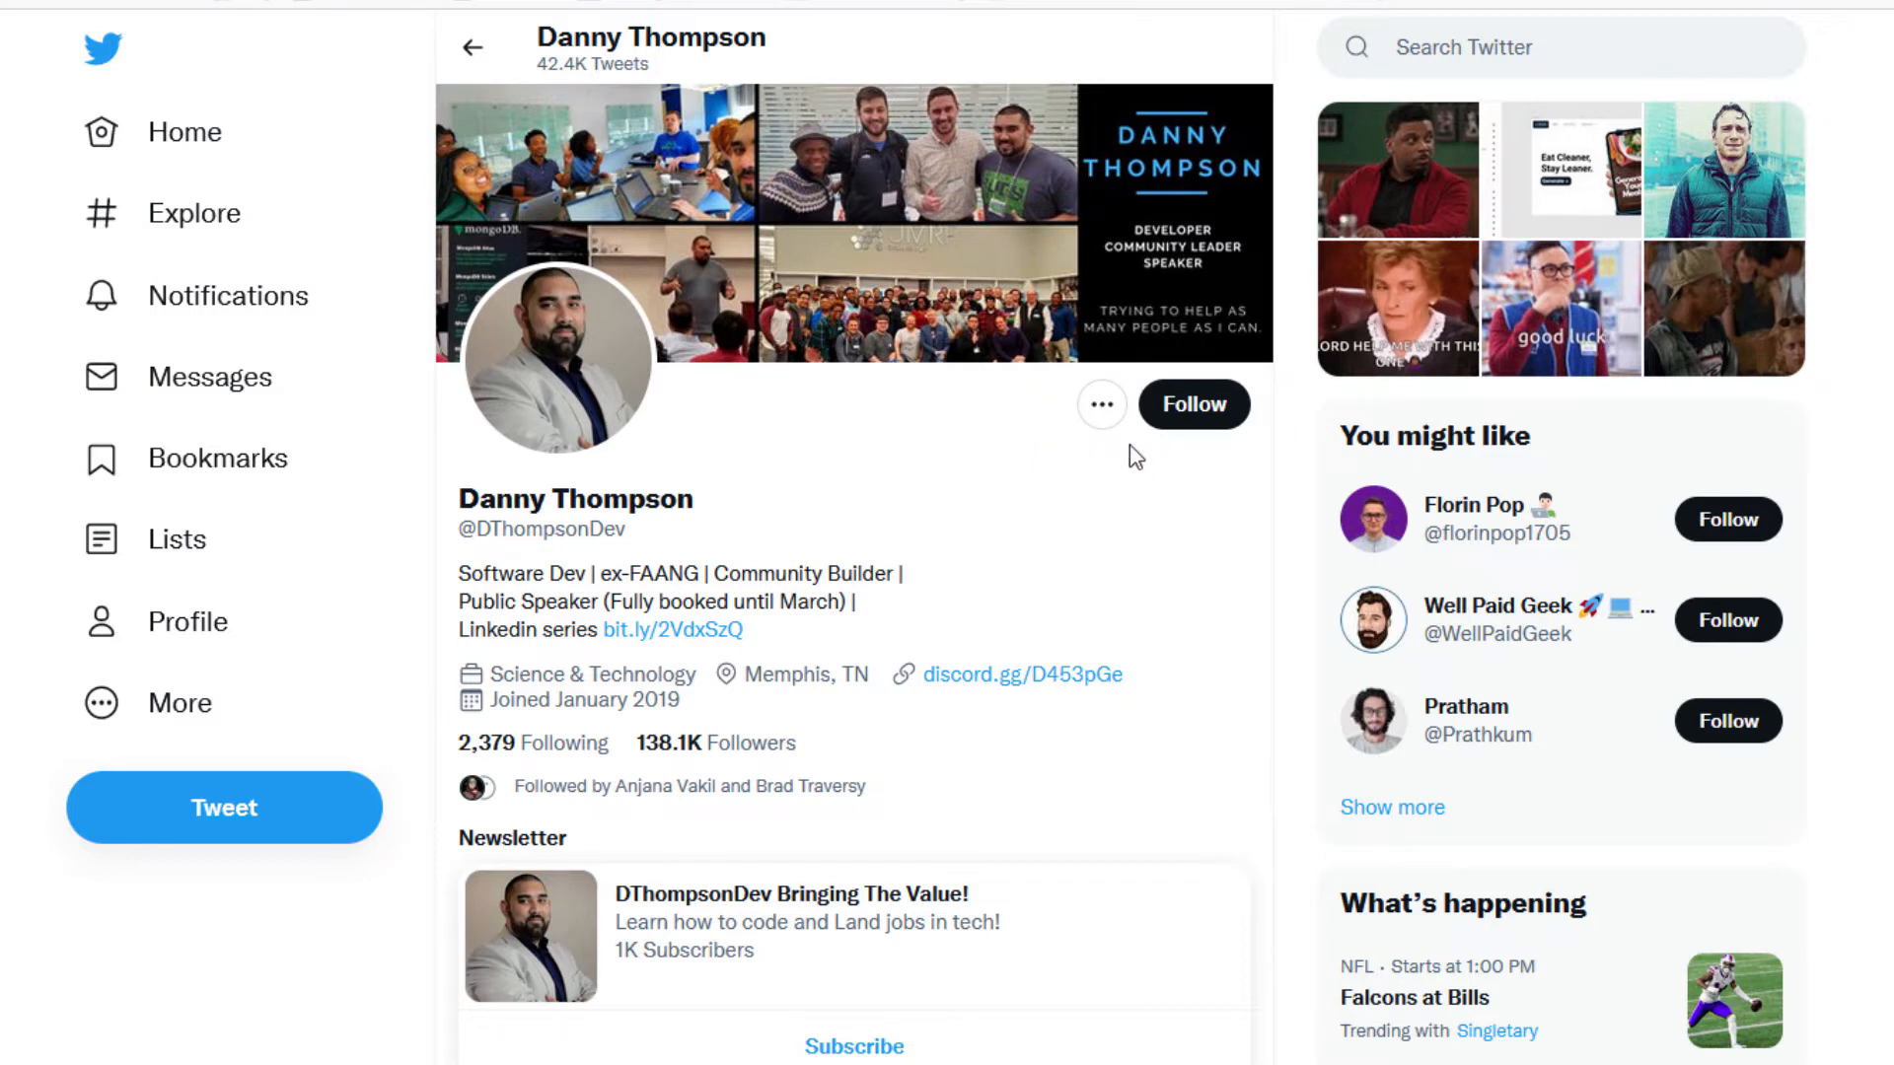
pyautogui.moveTo(1193, 402)
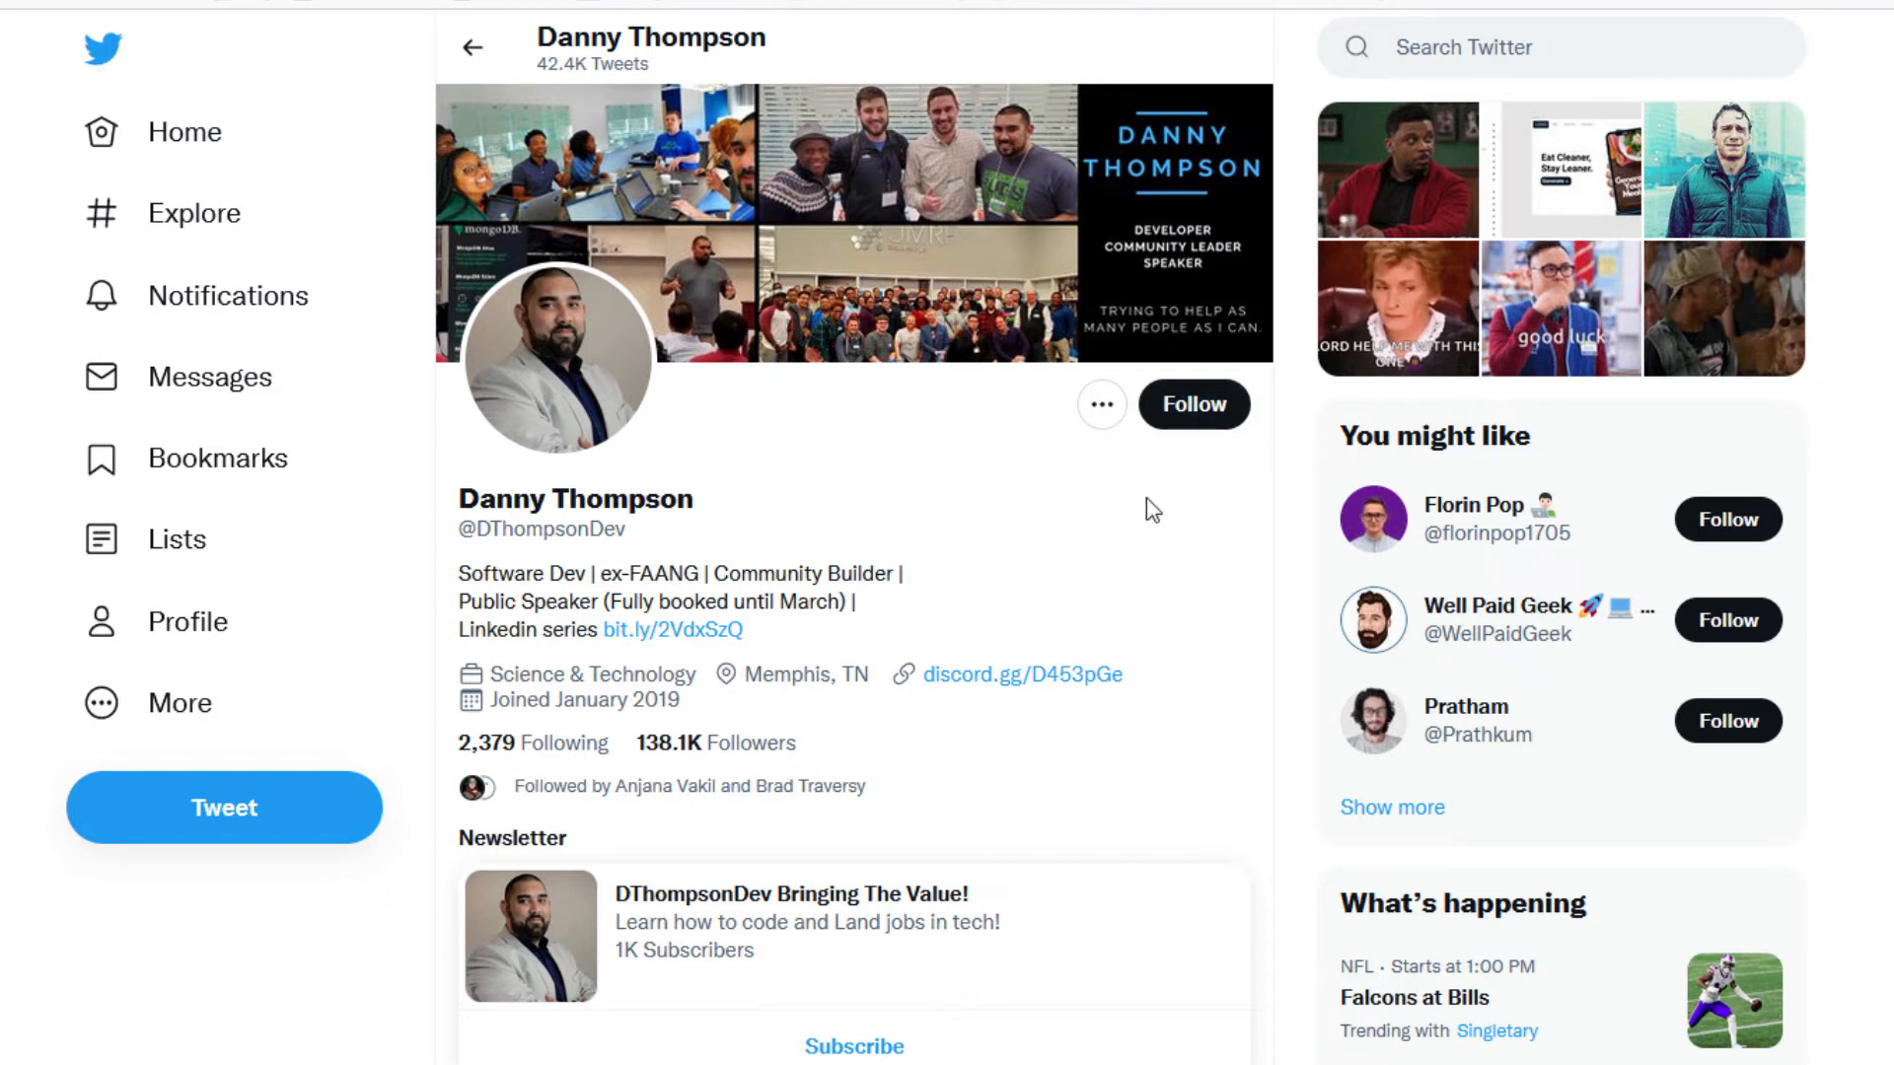
pyautogui.moveTo(1150, 462)
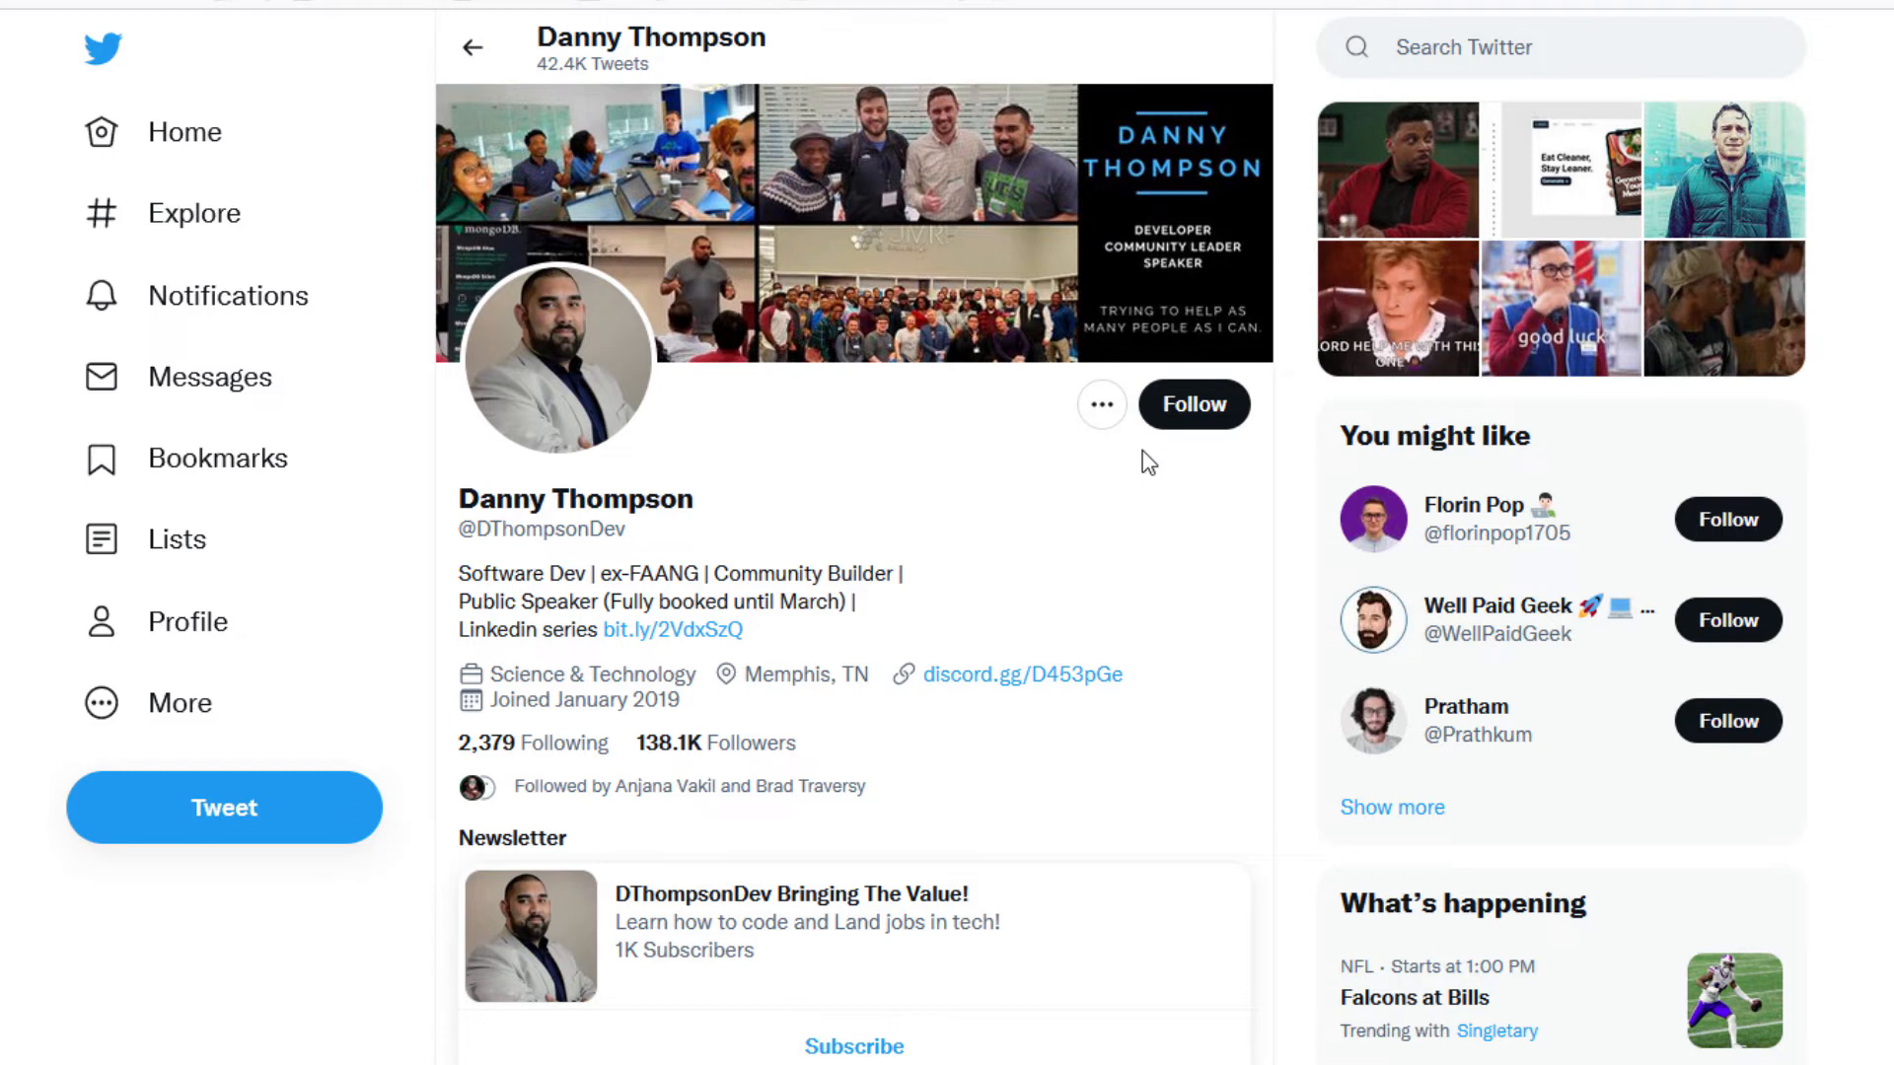
pyautogui.moveTo(381, 700)
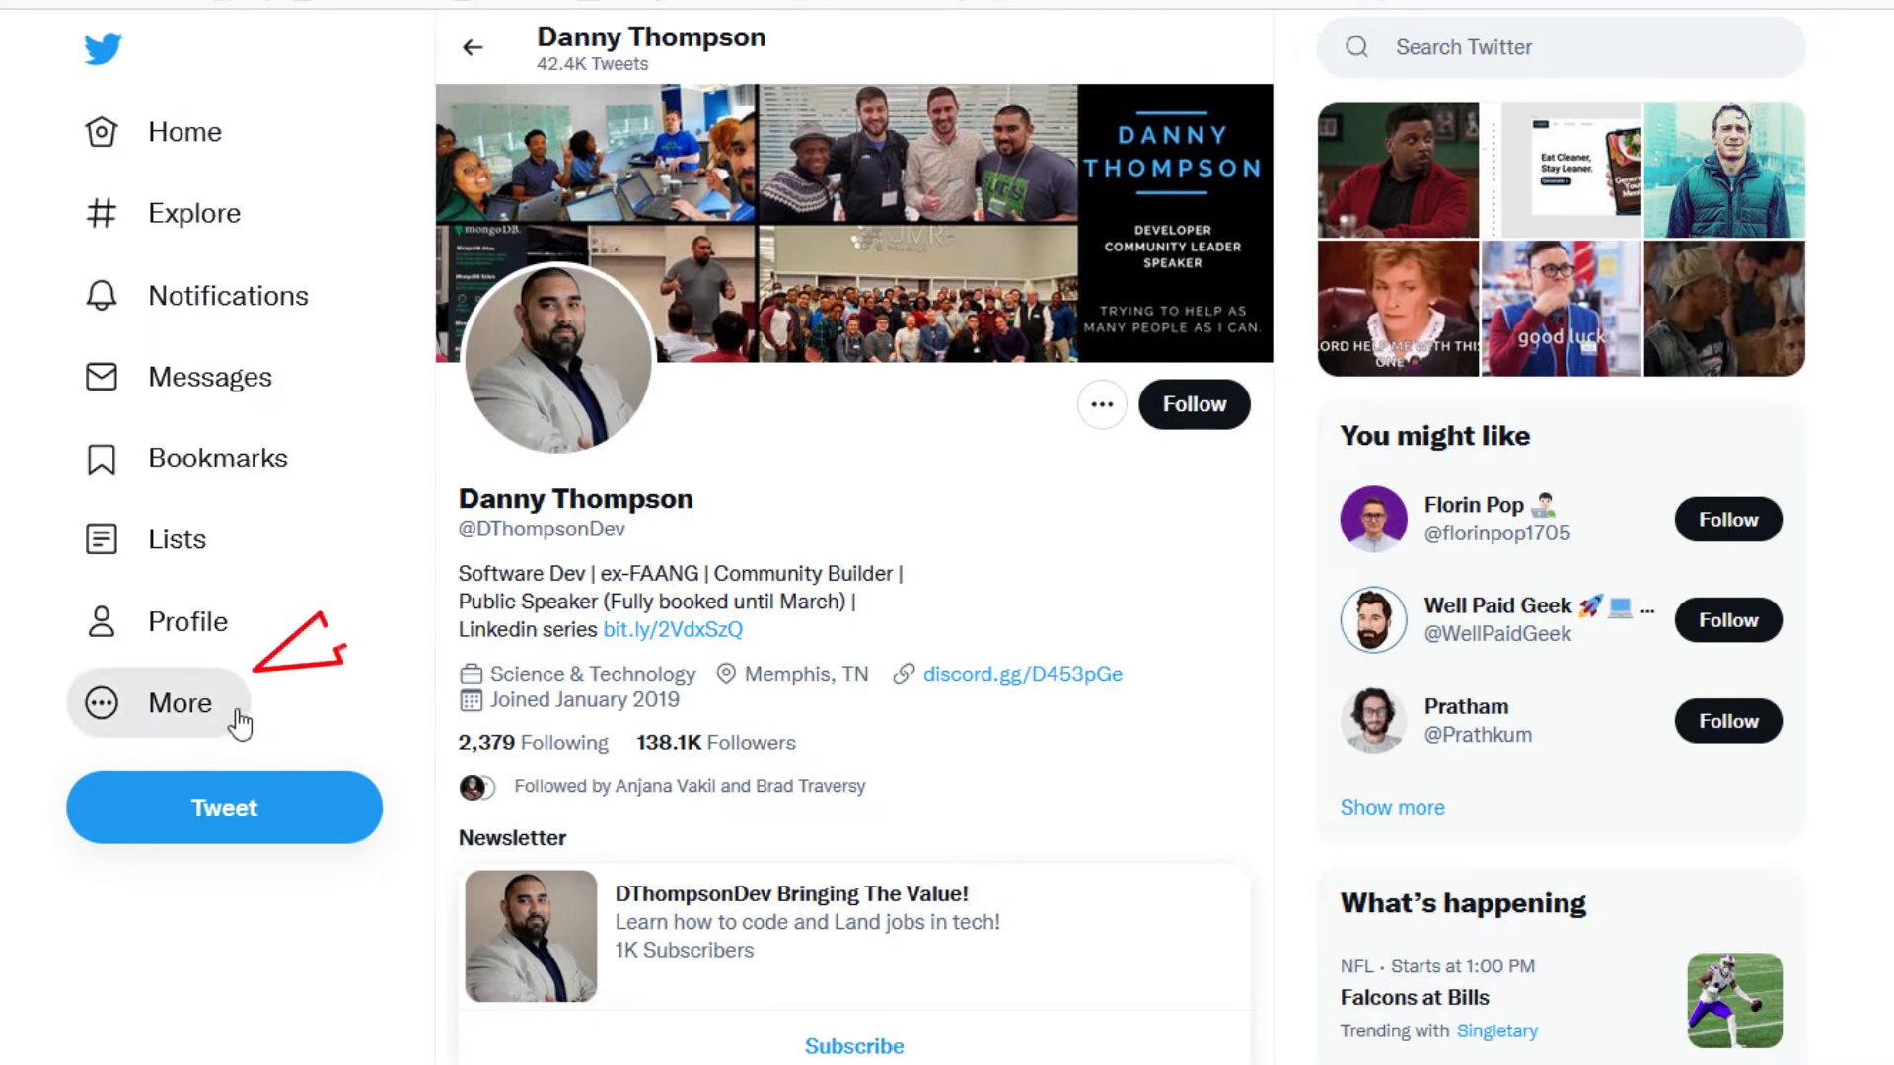
# - Reach Privacy and safety via More > Settings and privacy, showing the Direct Messages settings
pyautogui.click(181, 702)
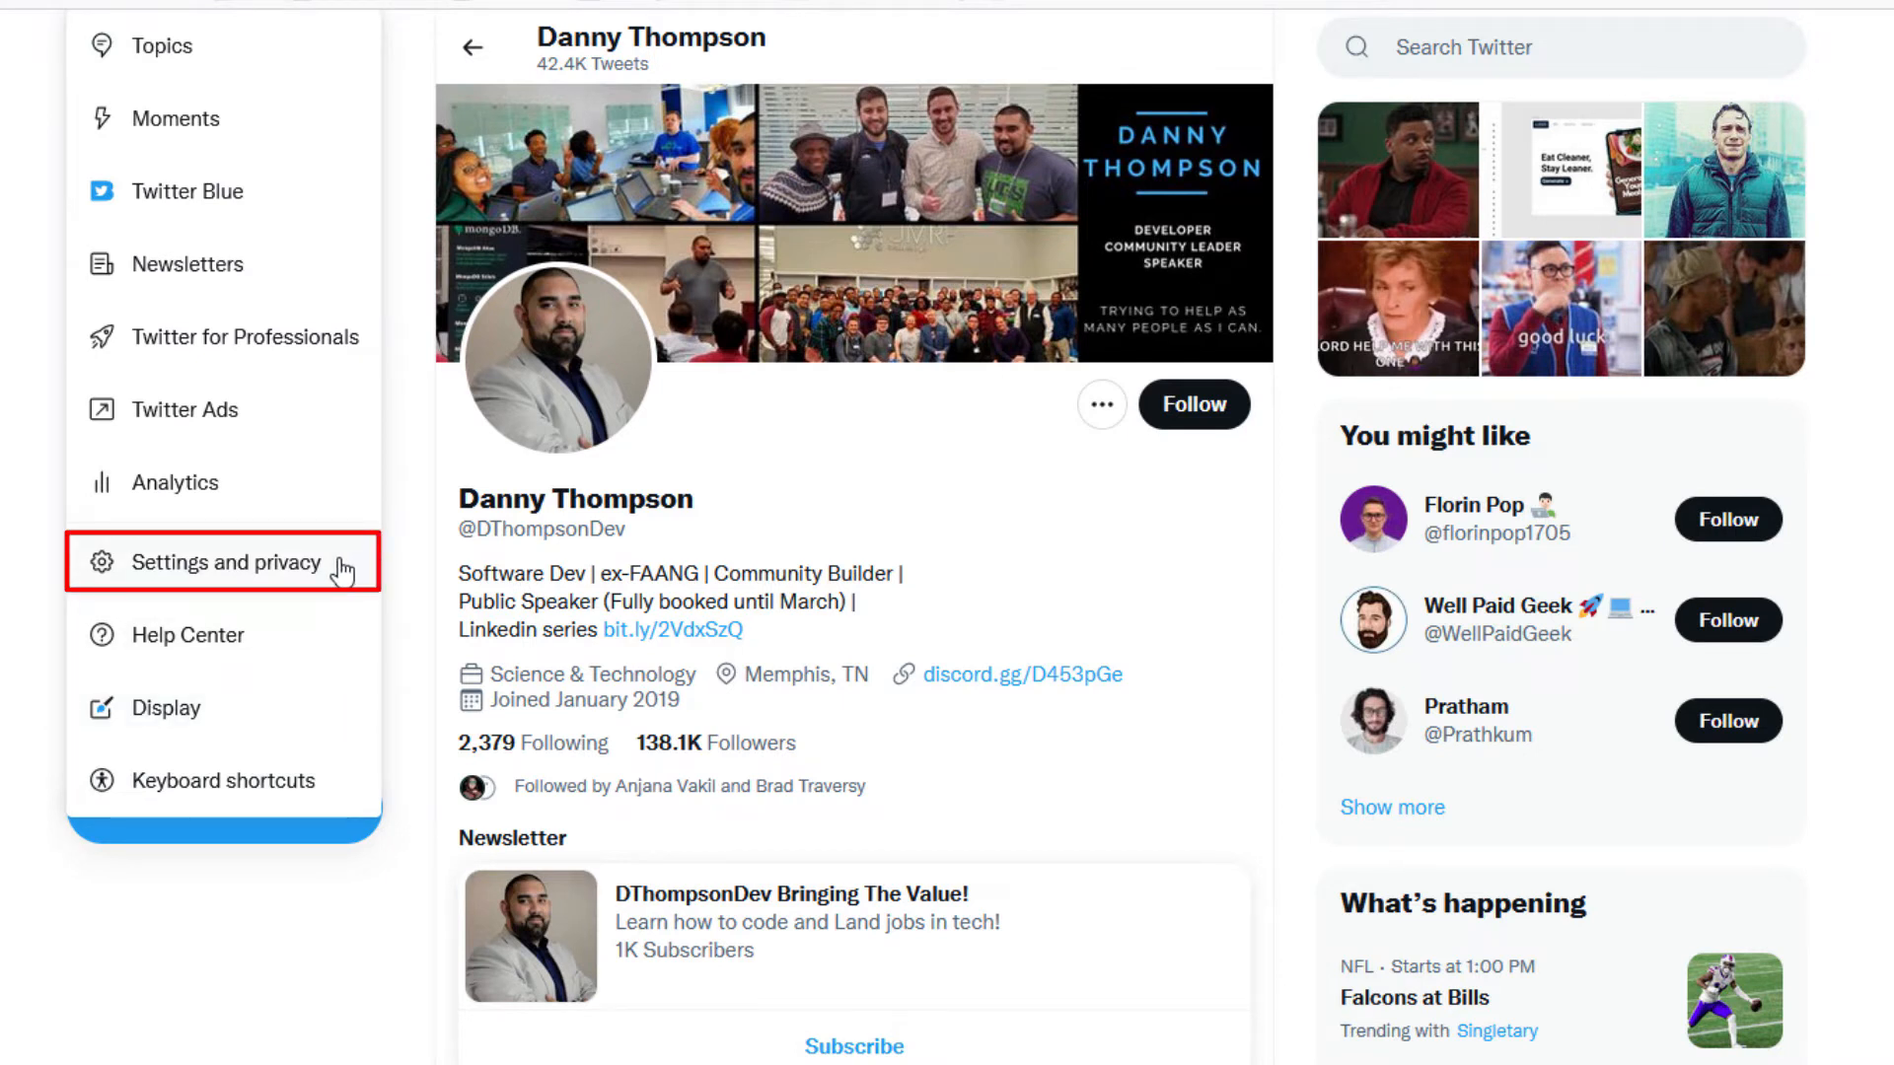
pyautogui.click(221, 562)
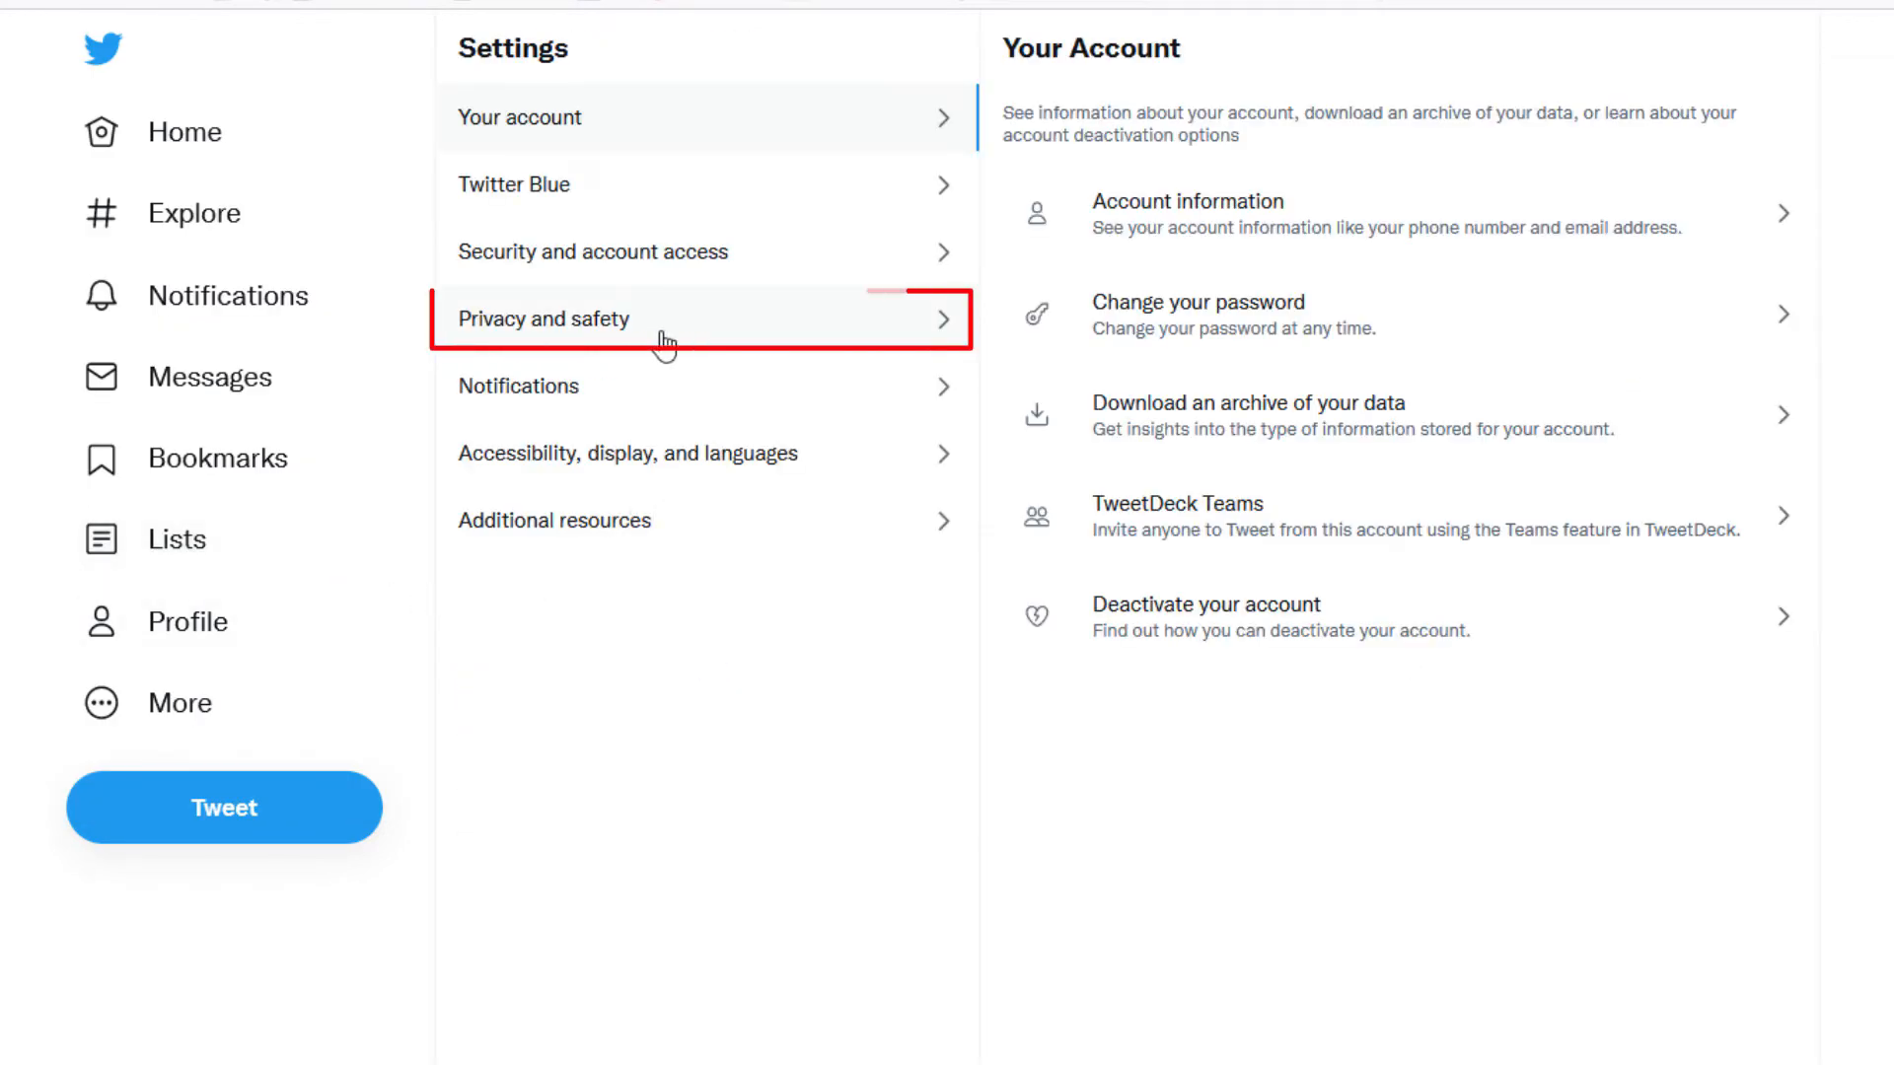
pyautogui.click(543, 317)
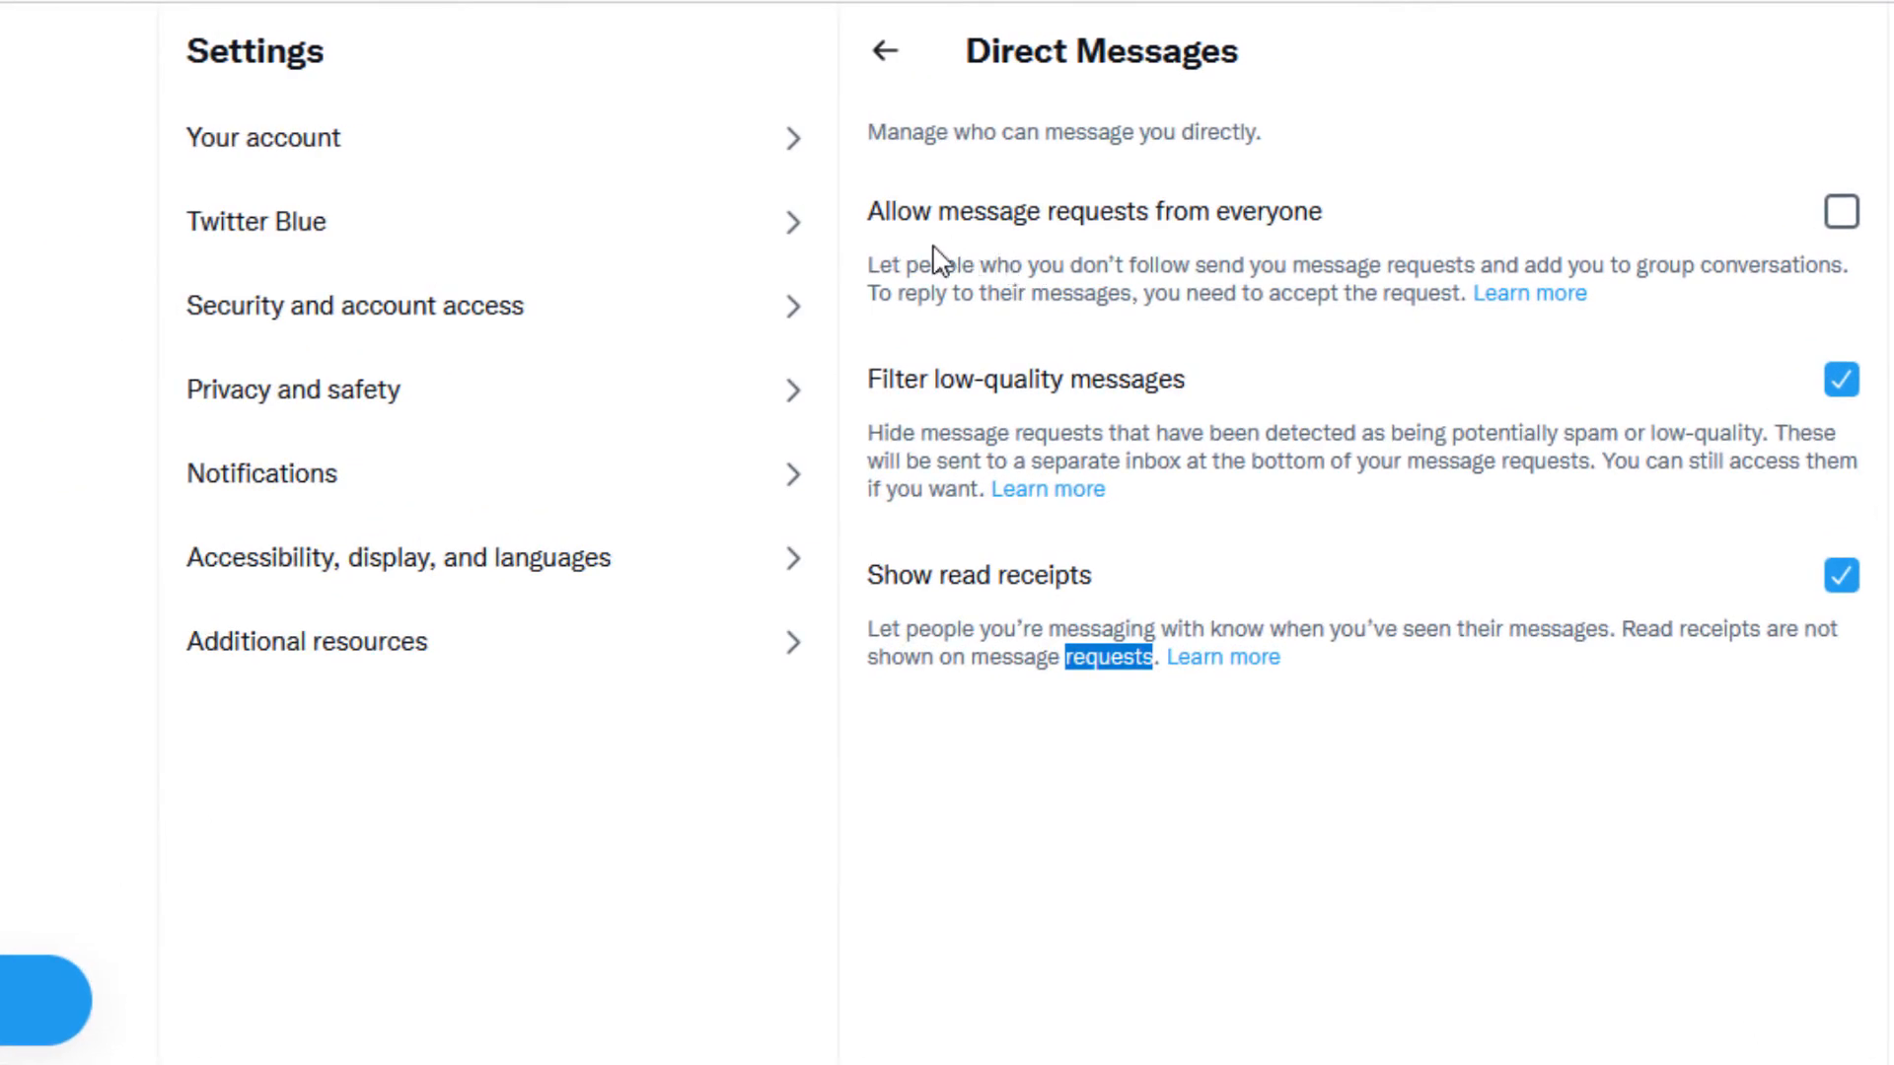
pyautogui.moveTo(1075, 170)
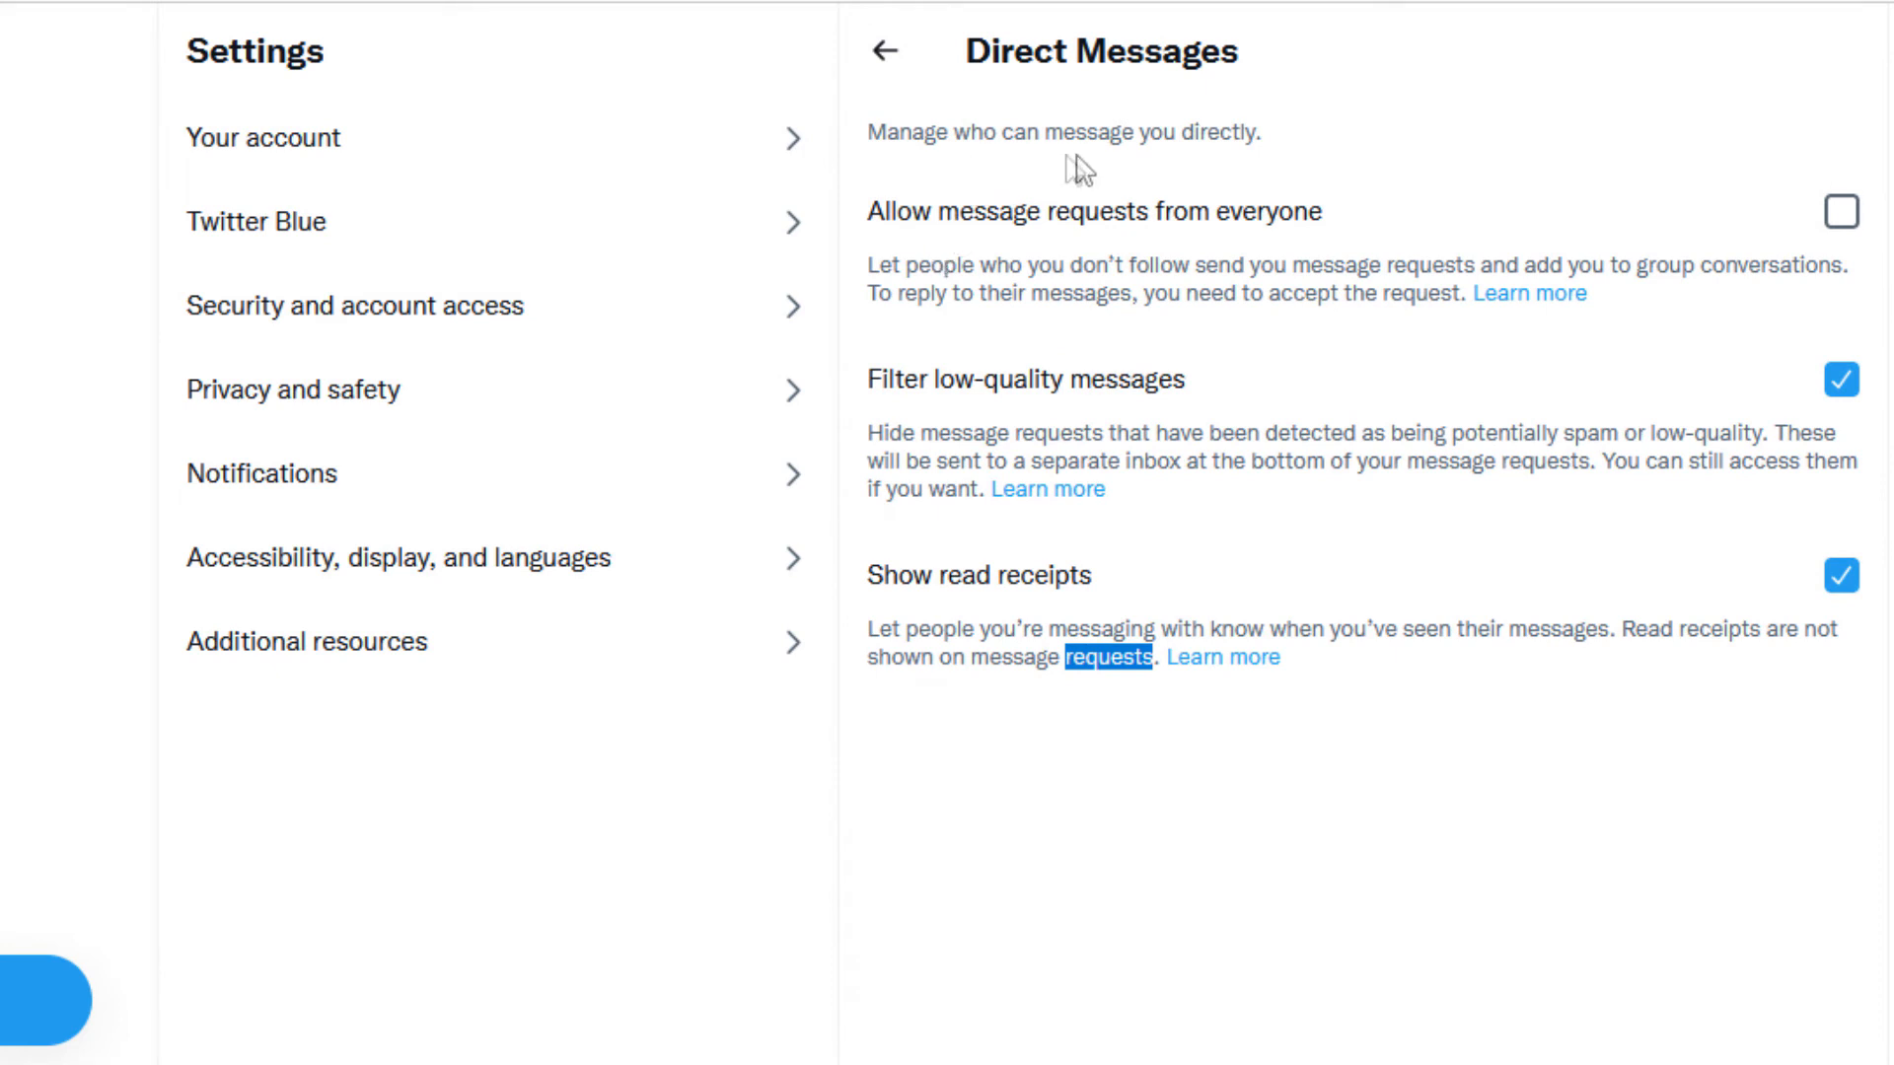
pyautogui.moveTo(927, 251)
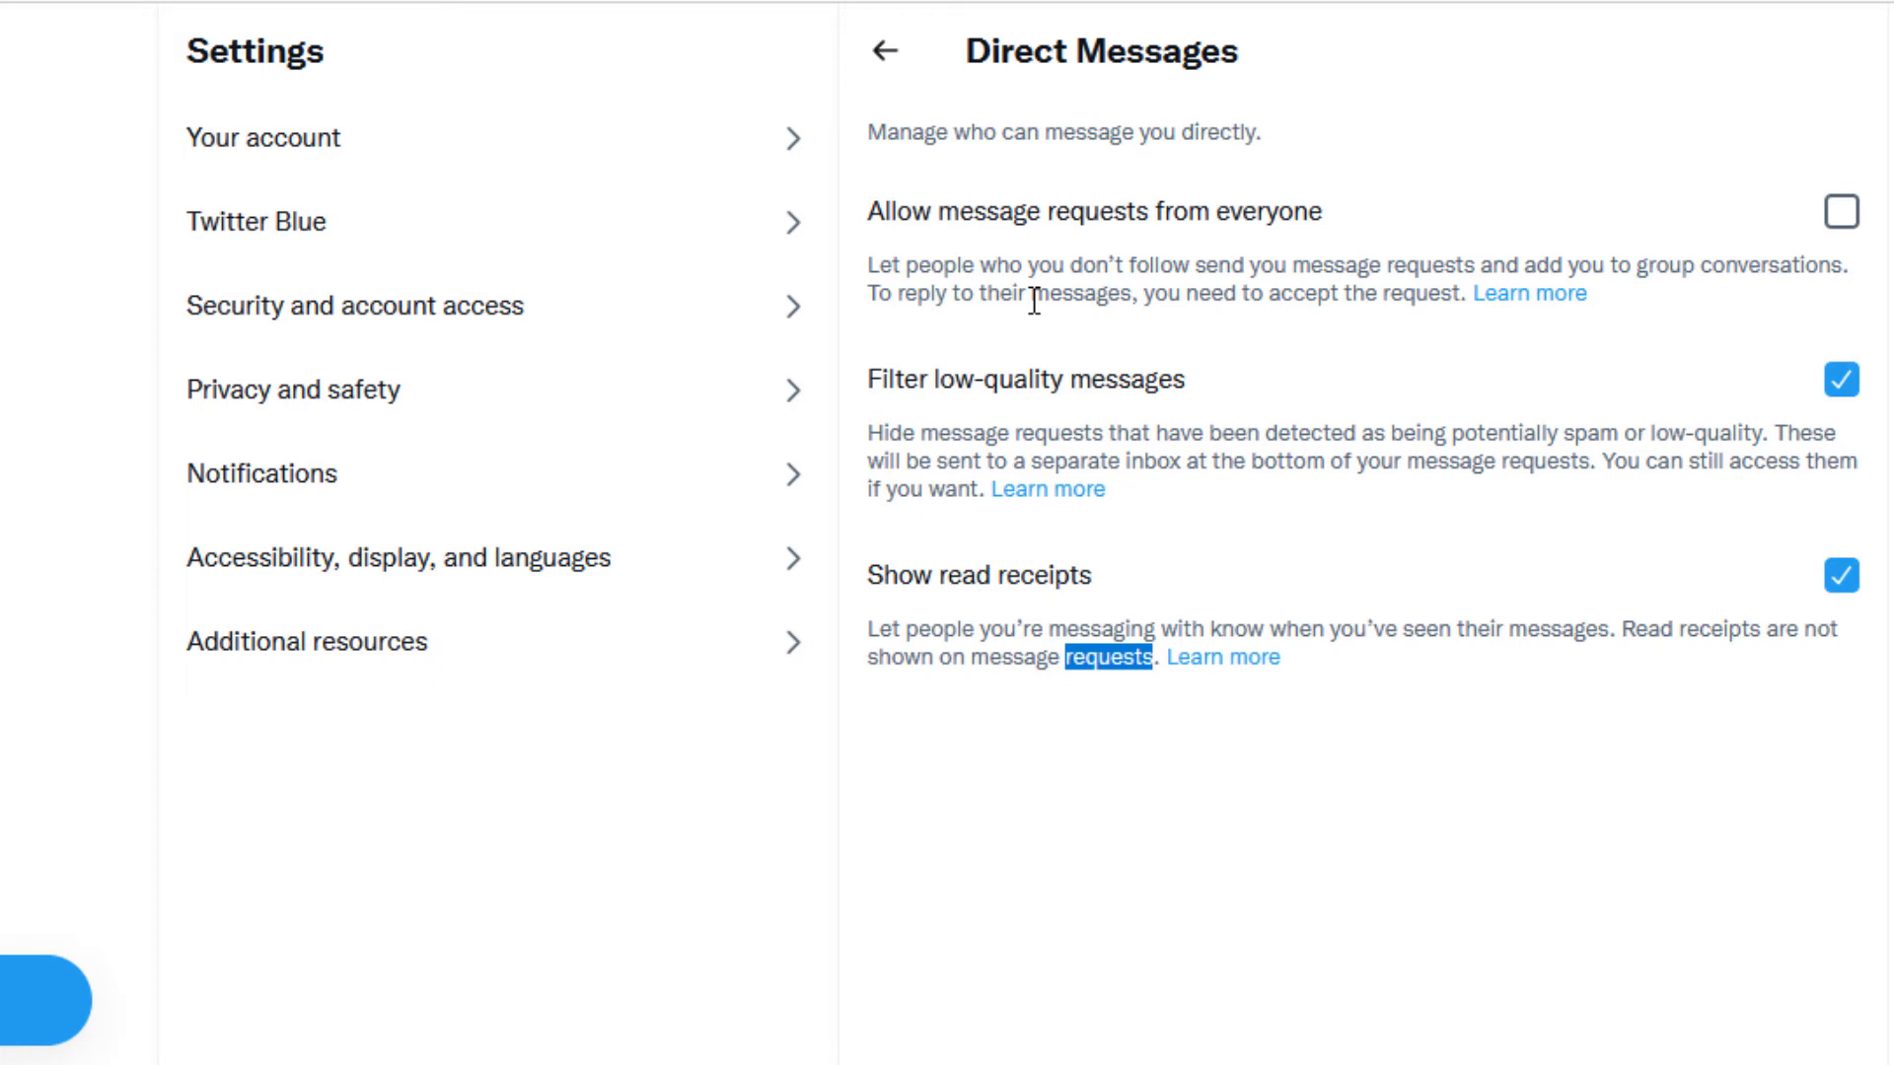
pyautogui.moveTo(1771, 264)
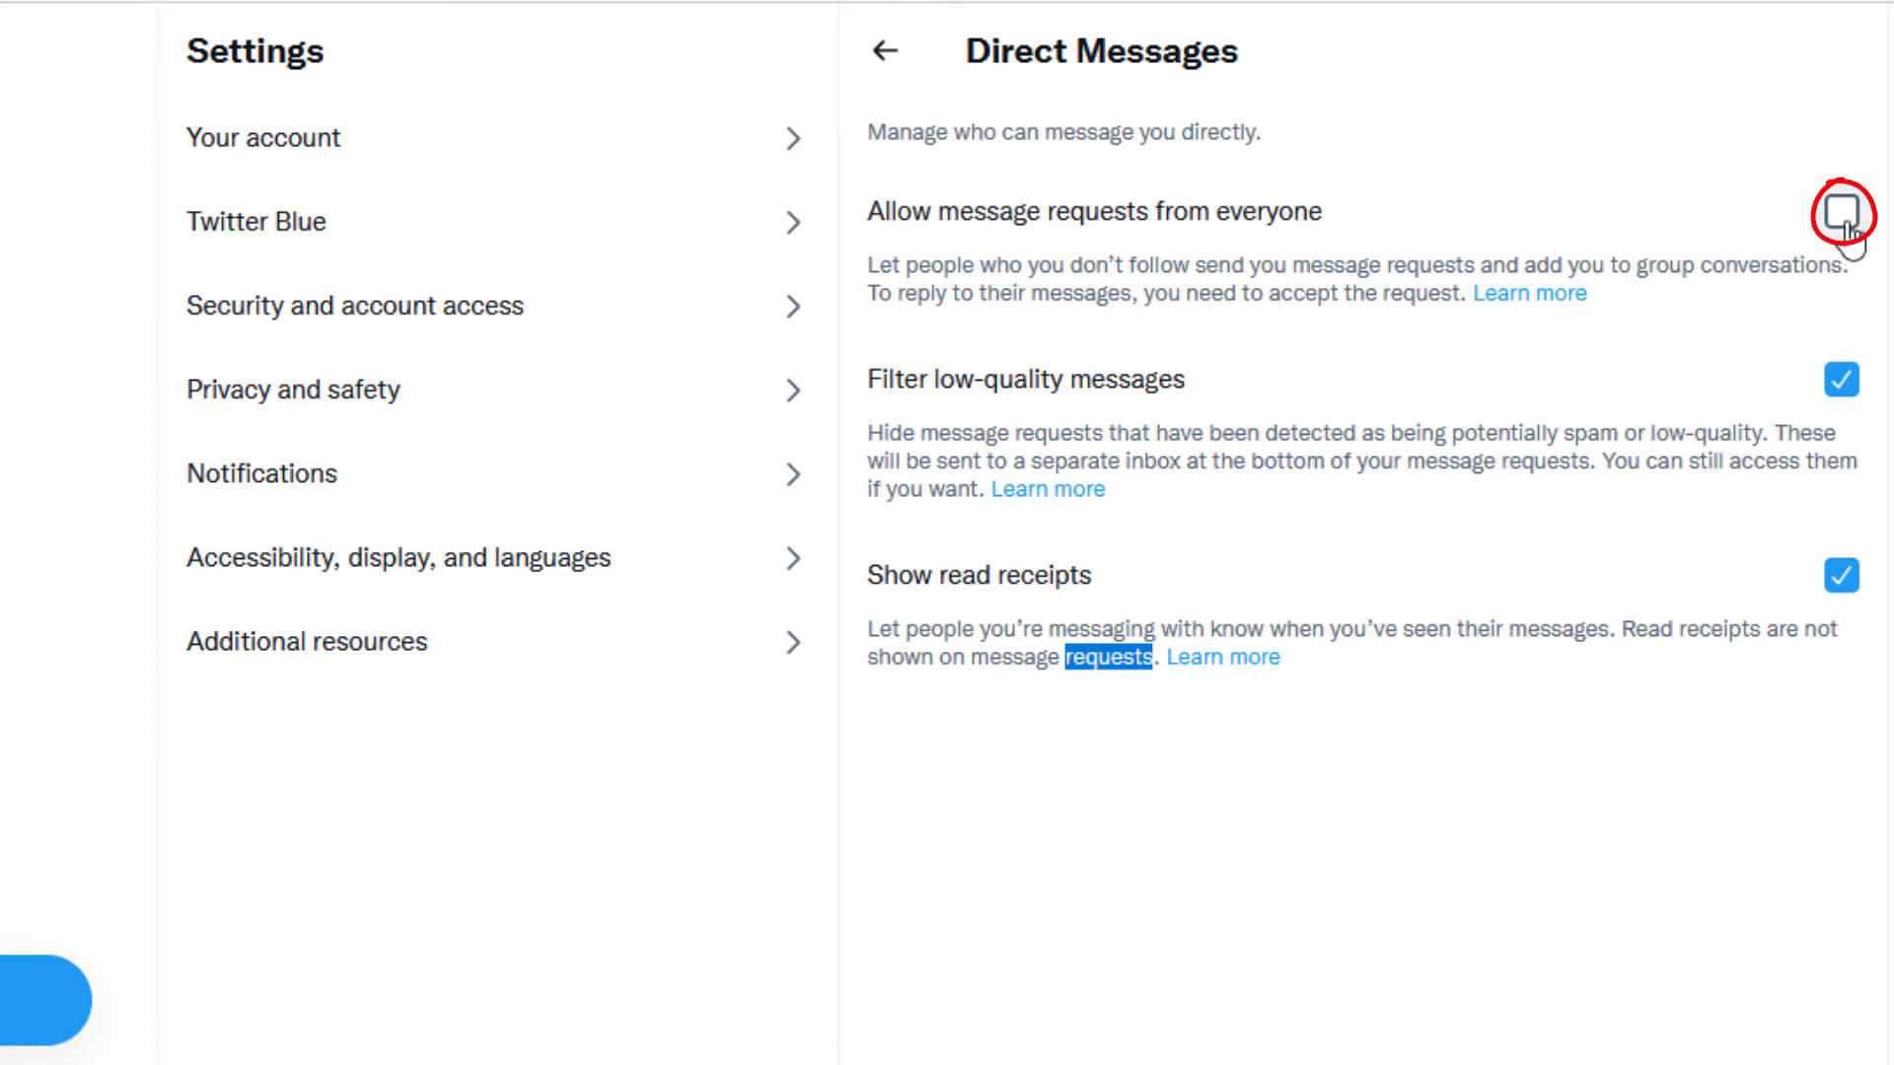
pyautogui.click(1864, 215)
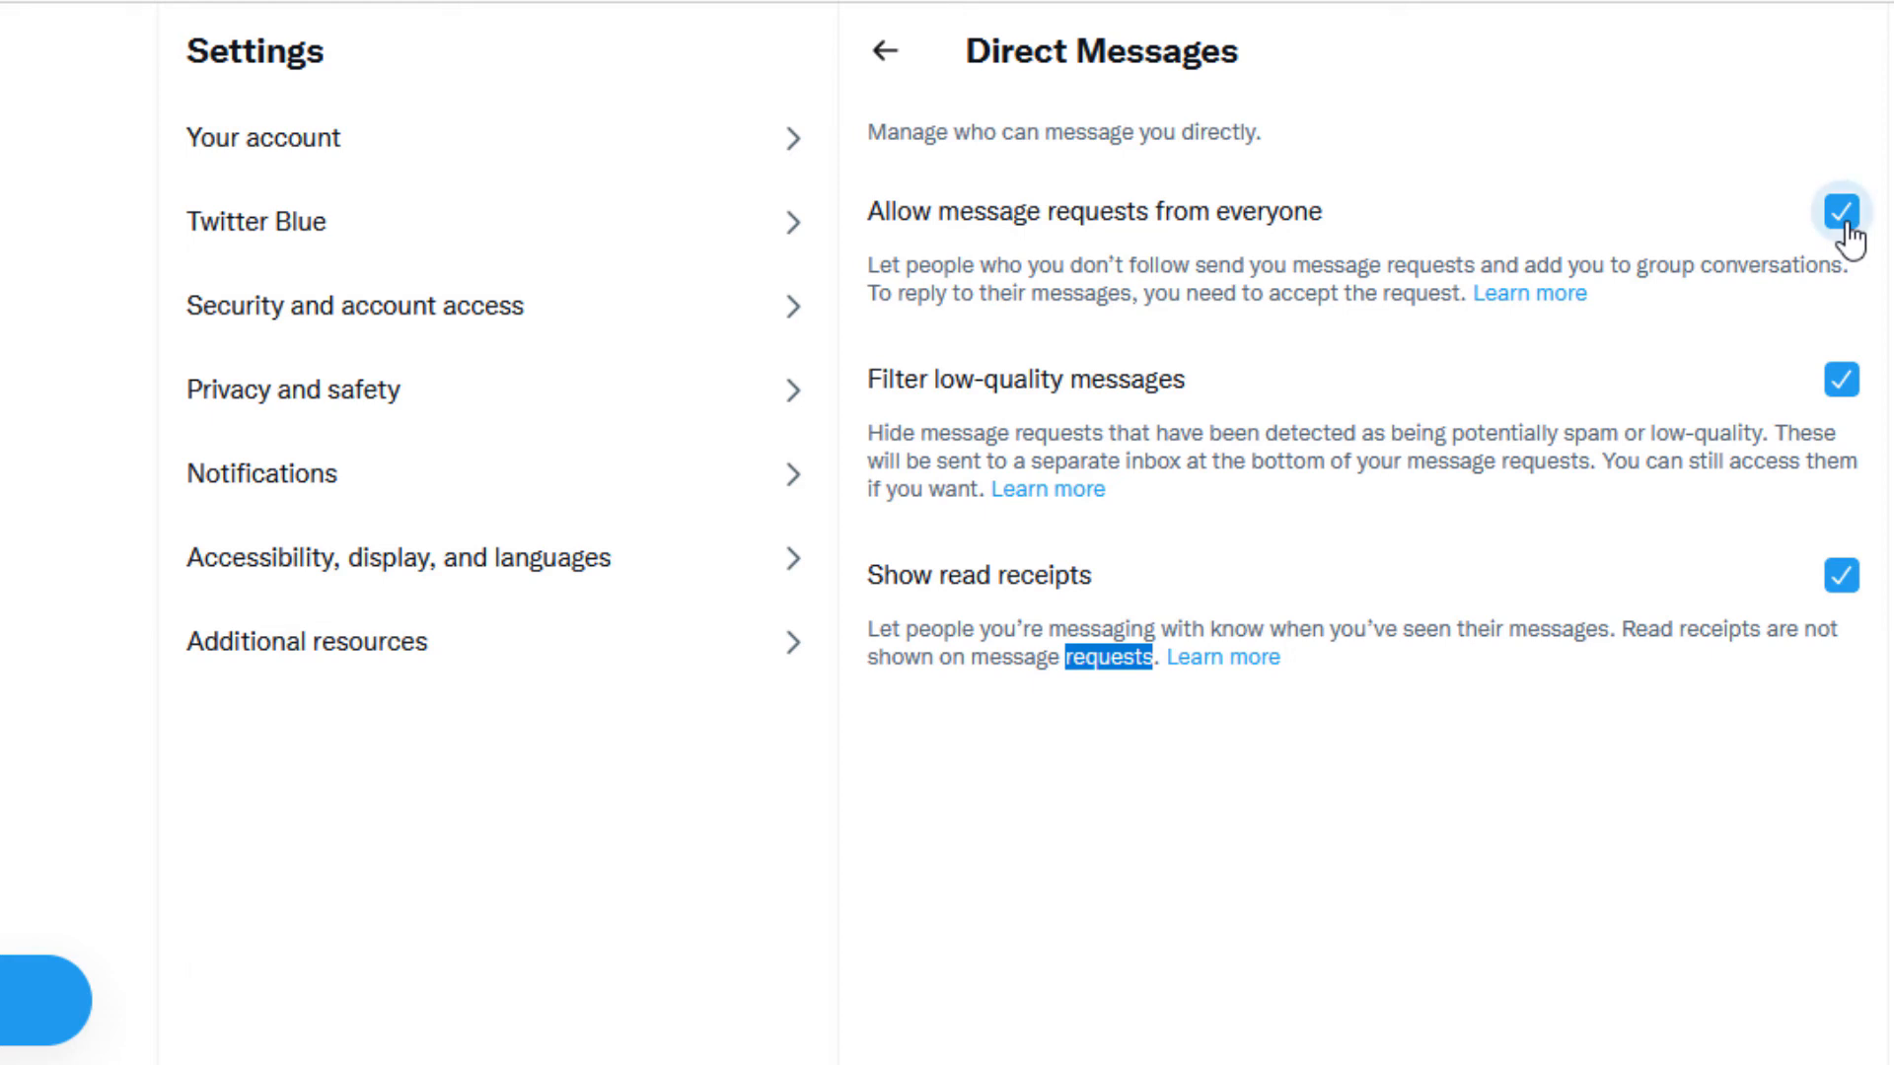
pyautogui.click(1836, 211)
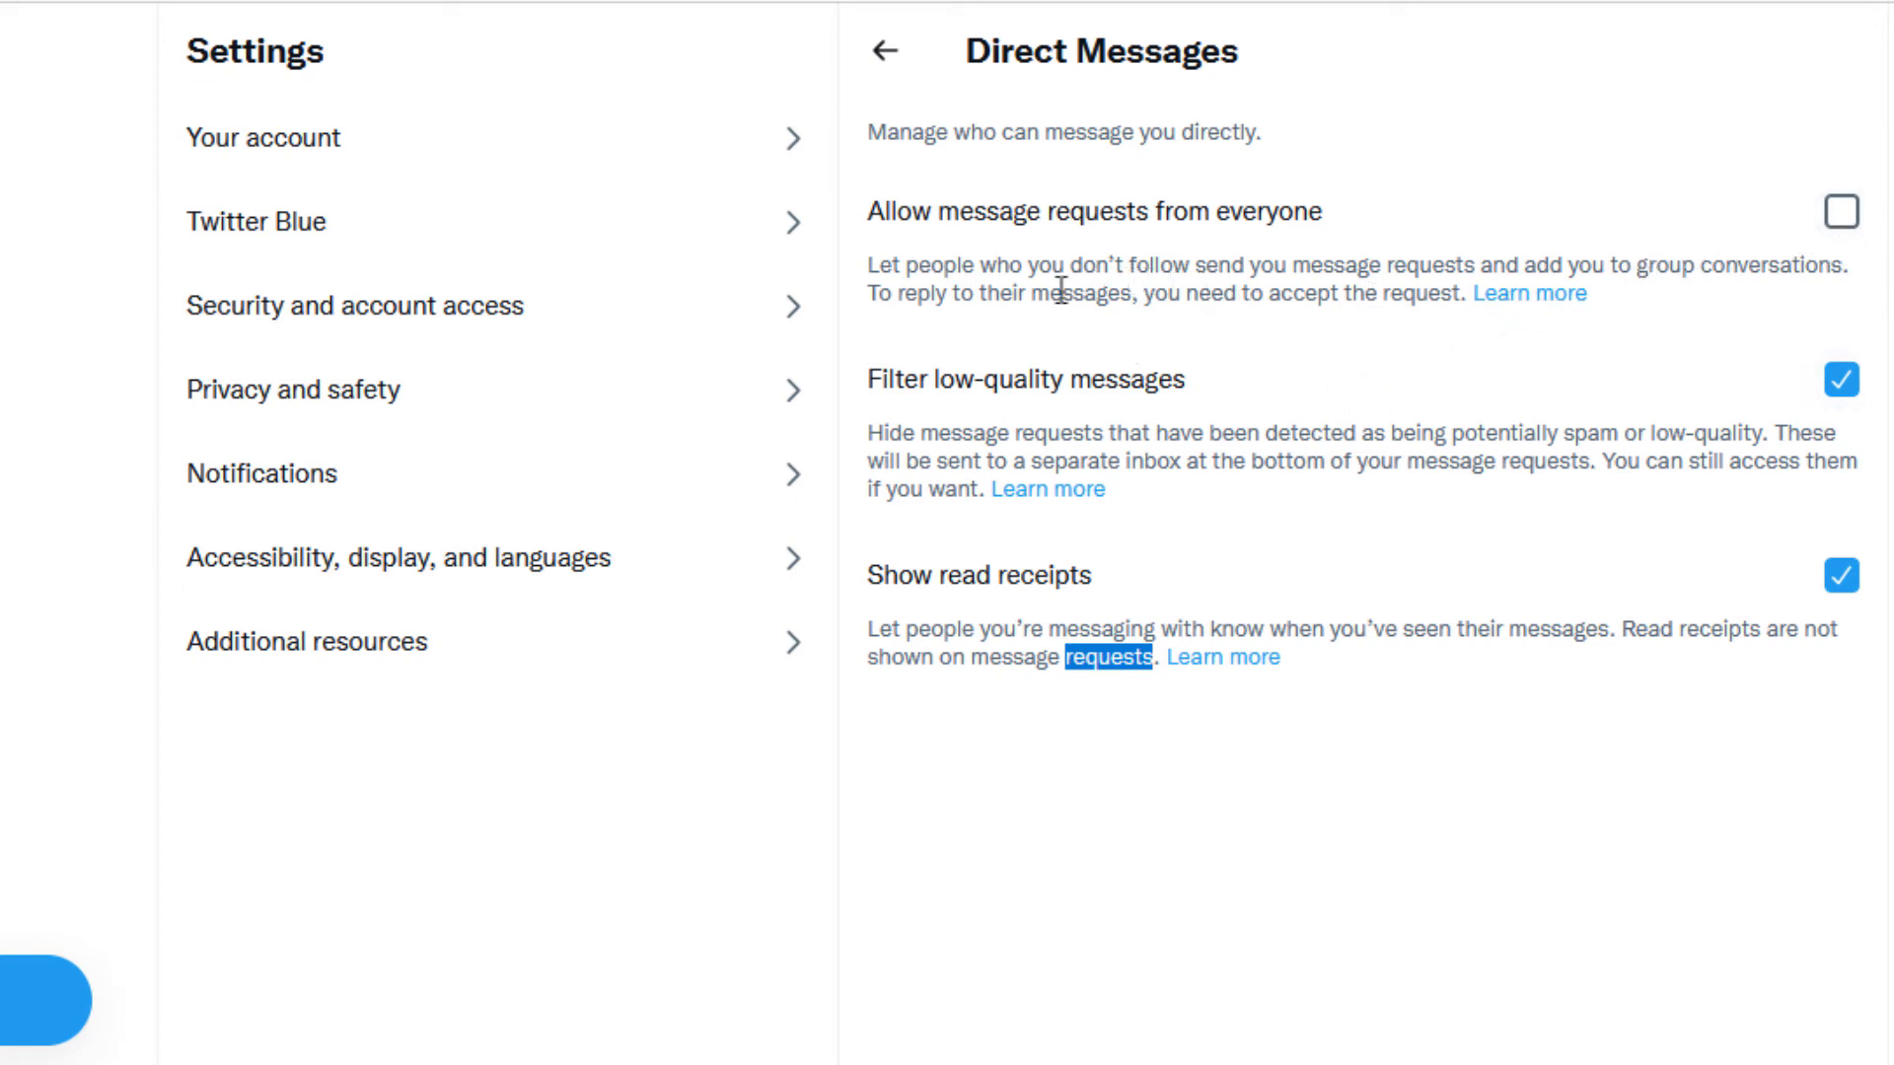
pyautogui.moveTo(981, 296)
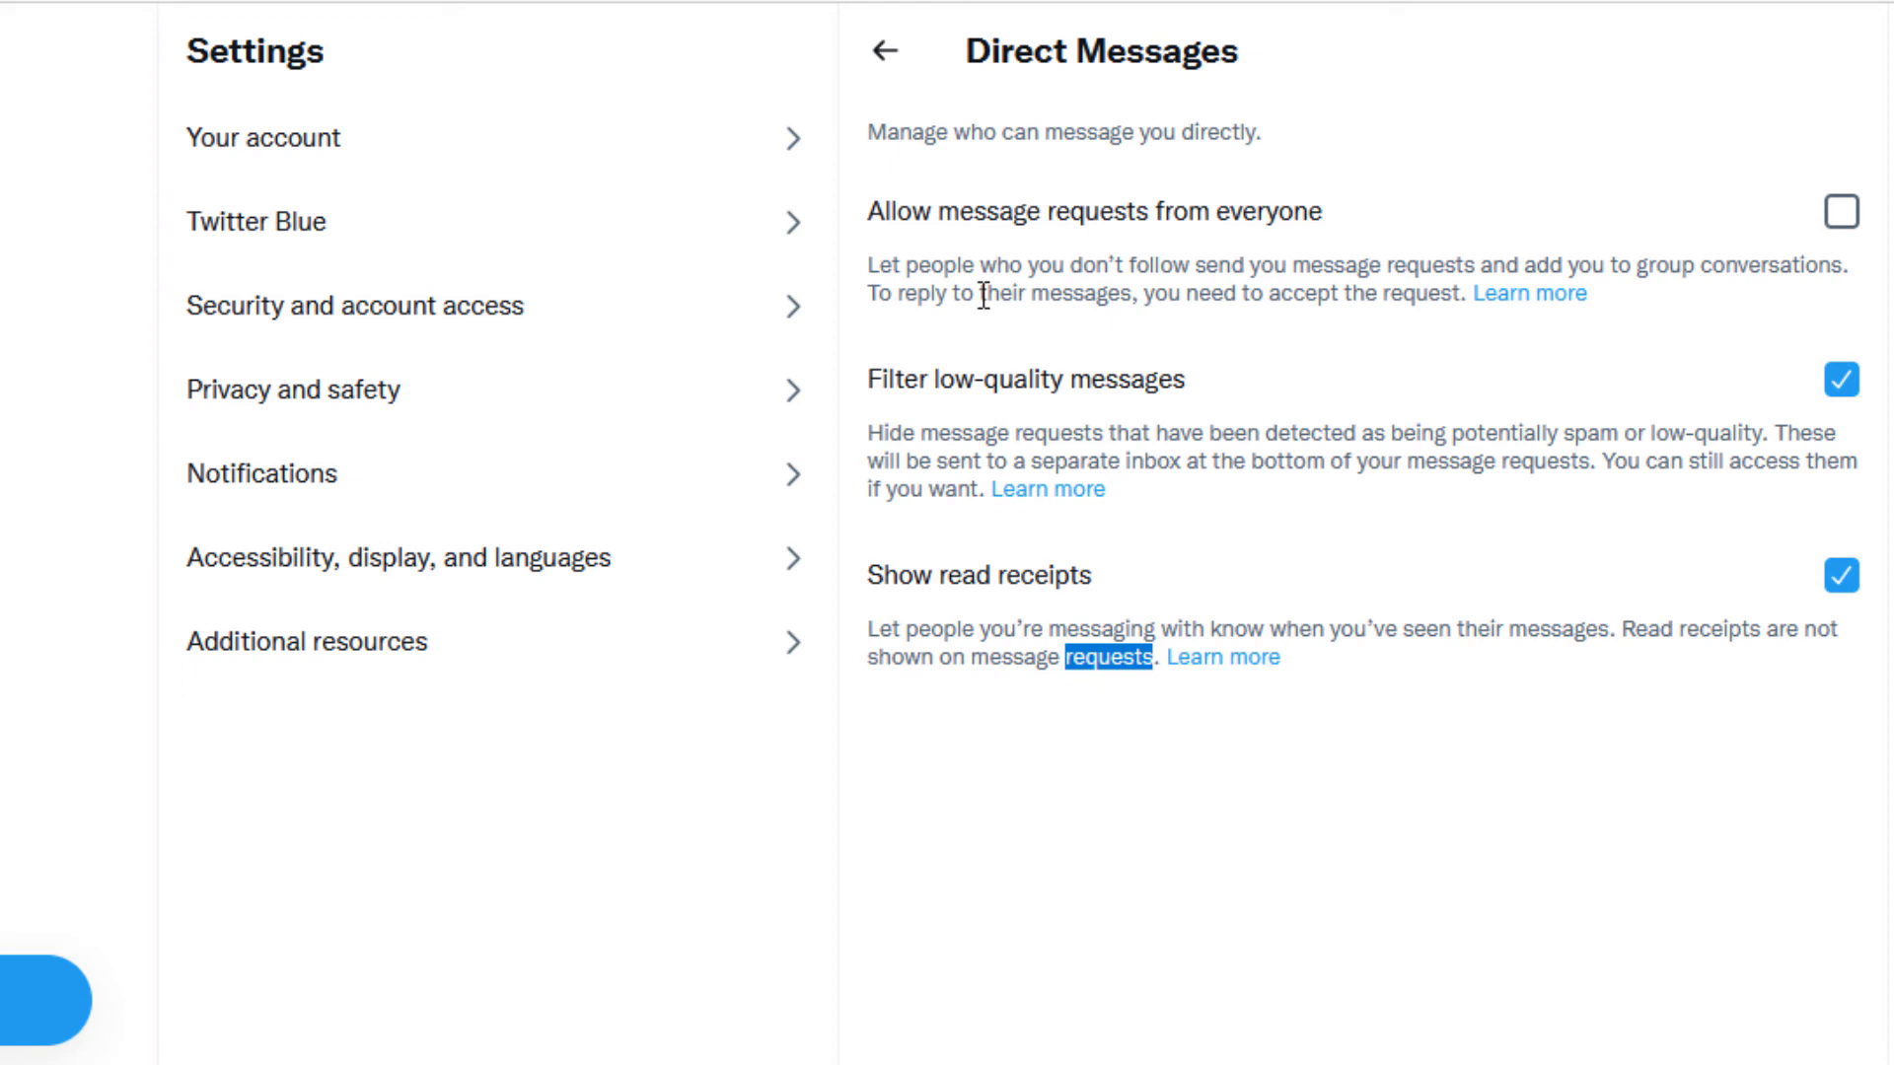